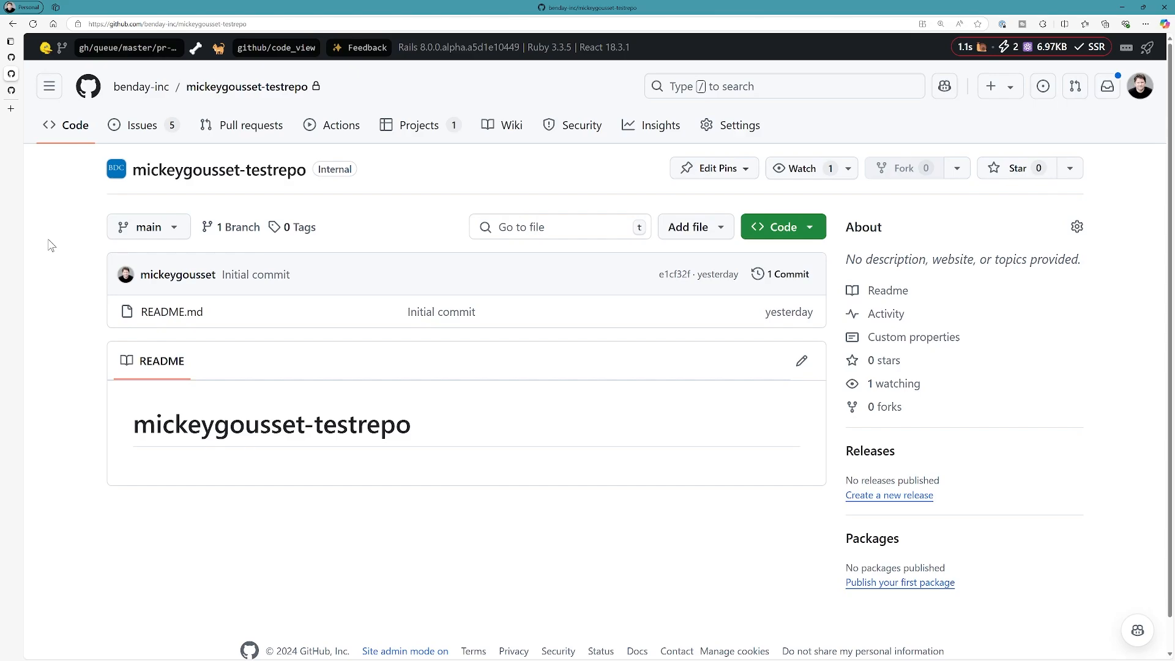
mouse_move(229, 186)
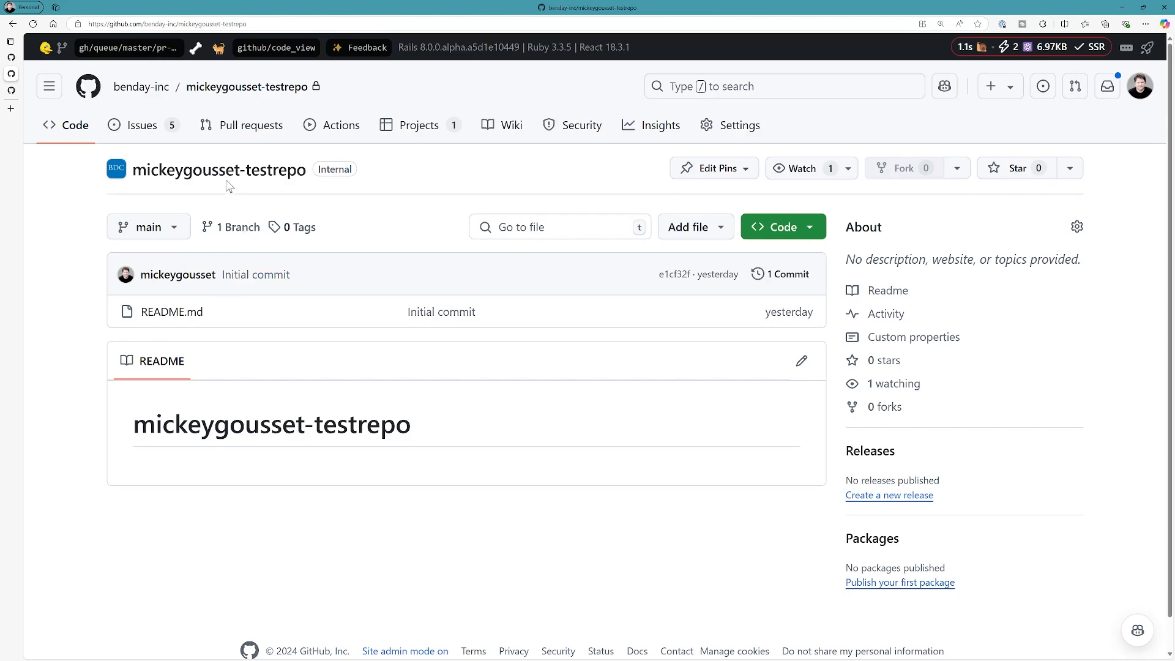
Show the mickeygousset-testrepo issue list with its five open issues
left_click(140, 125)
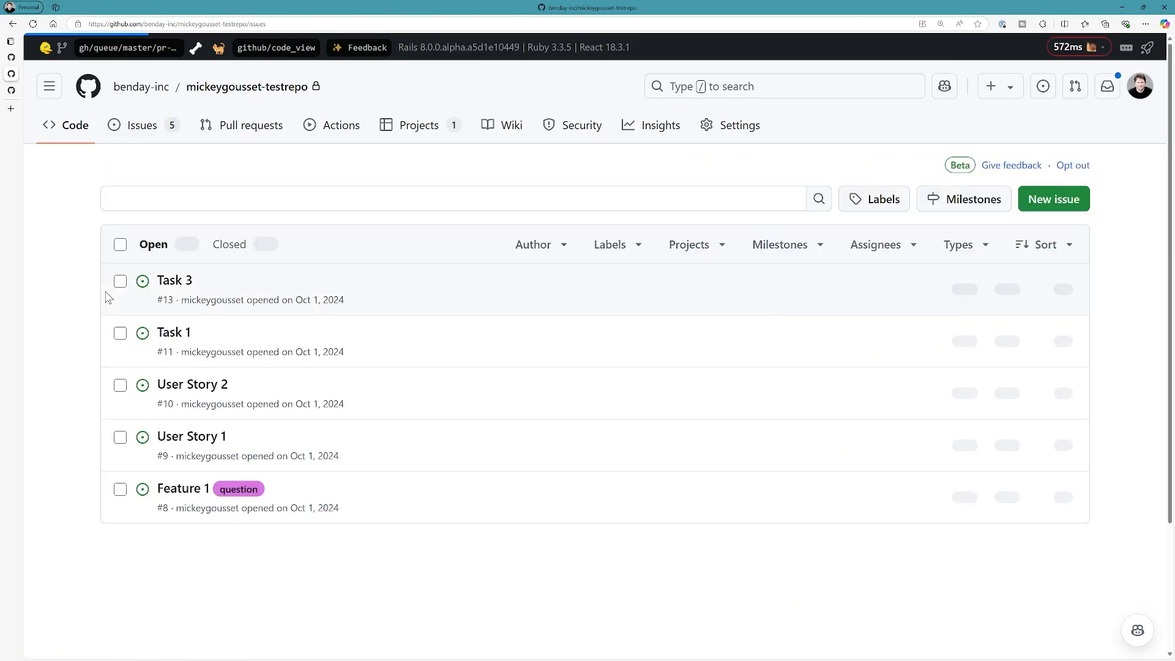
left_click(142, 125)
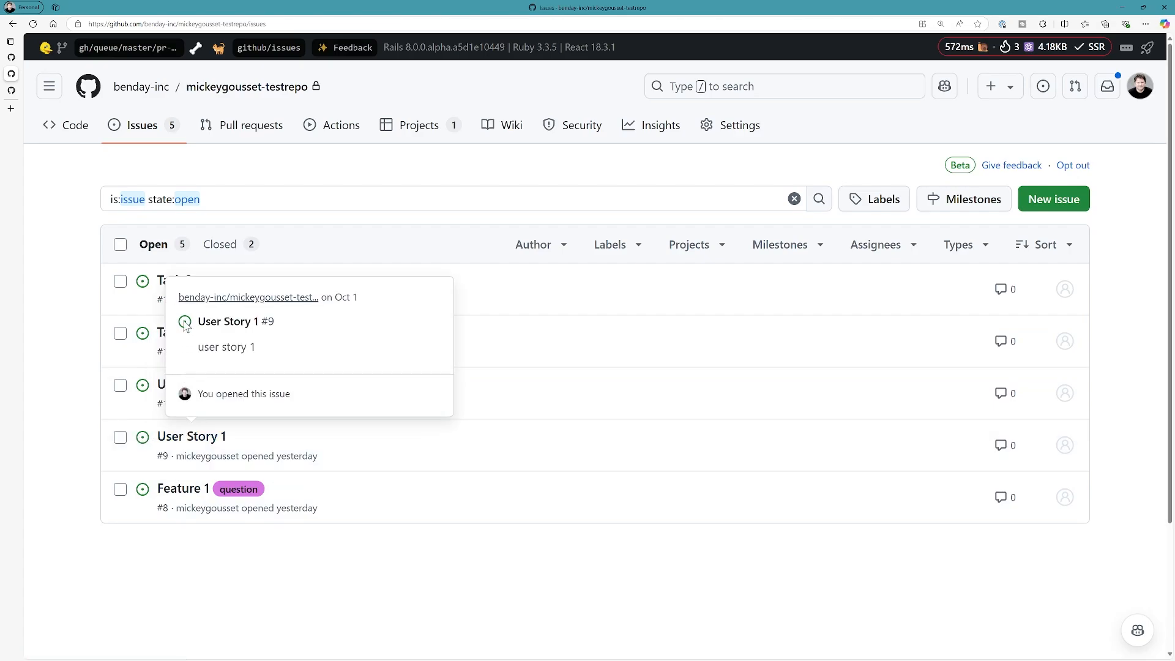
View Feature 1 with User Story 1 and User Story 2 sub-issues expanded to show Tasks 1-4
left_click(182, 488)
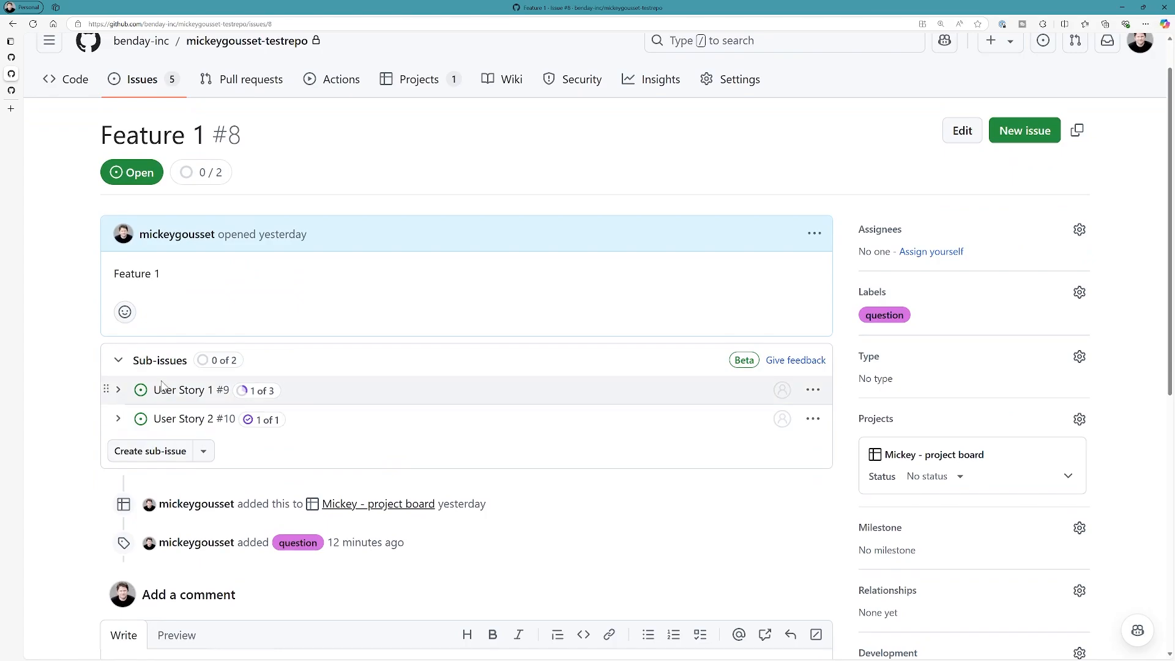
left_click(118, 389)
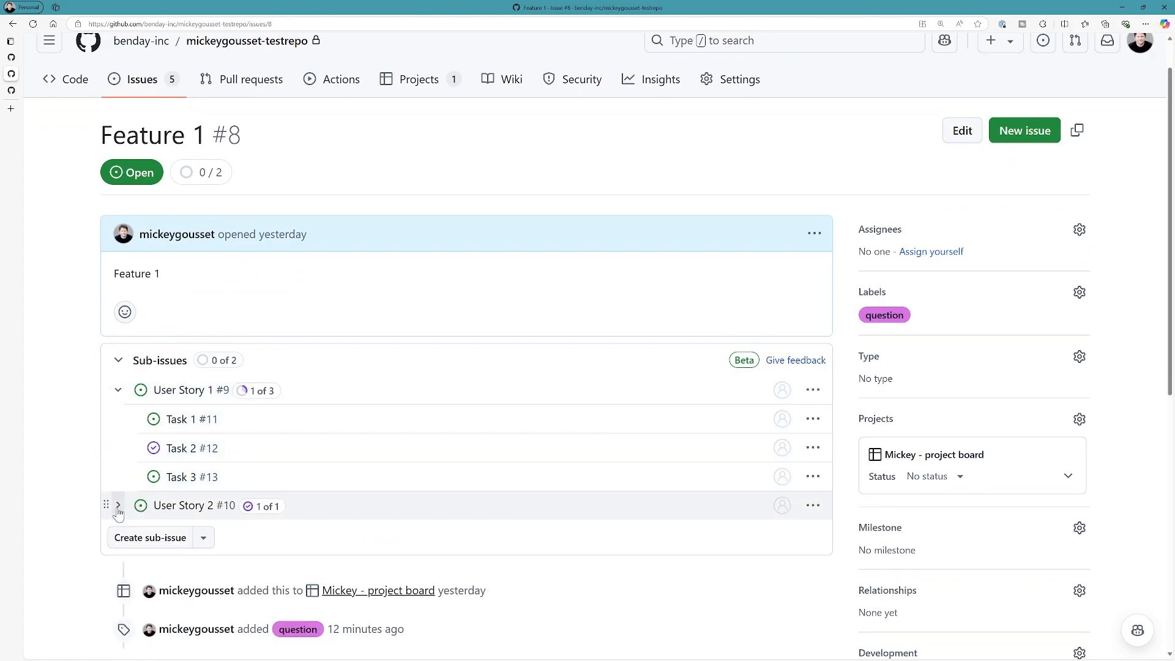
left_click(118, 506)
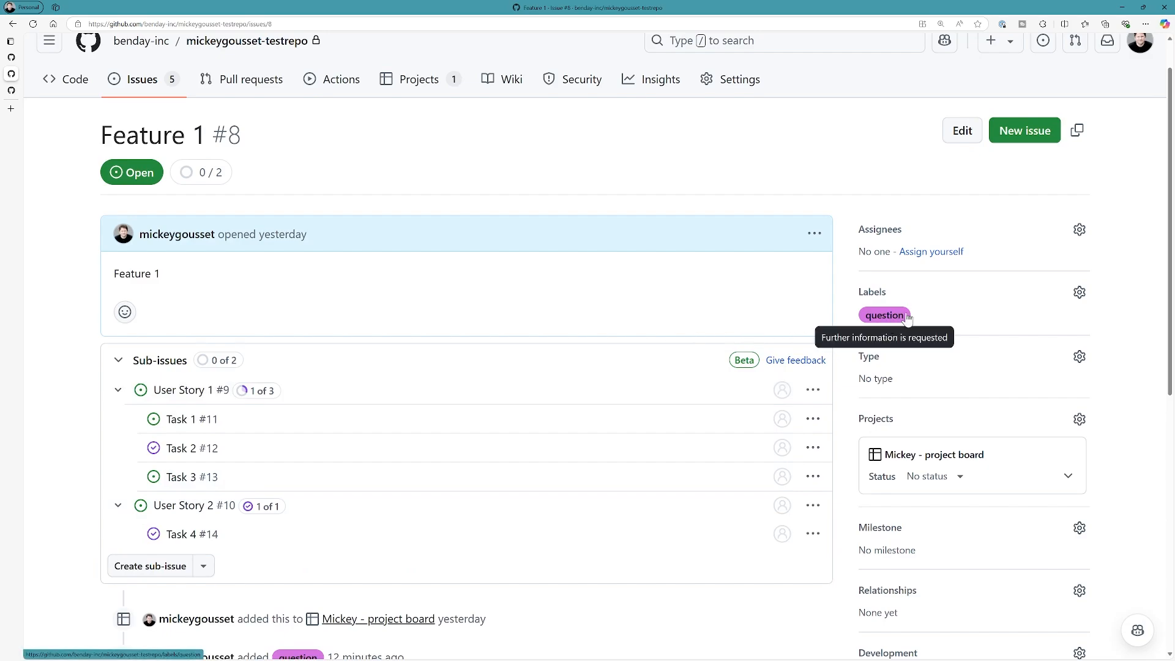
mouse_move(893, 339)
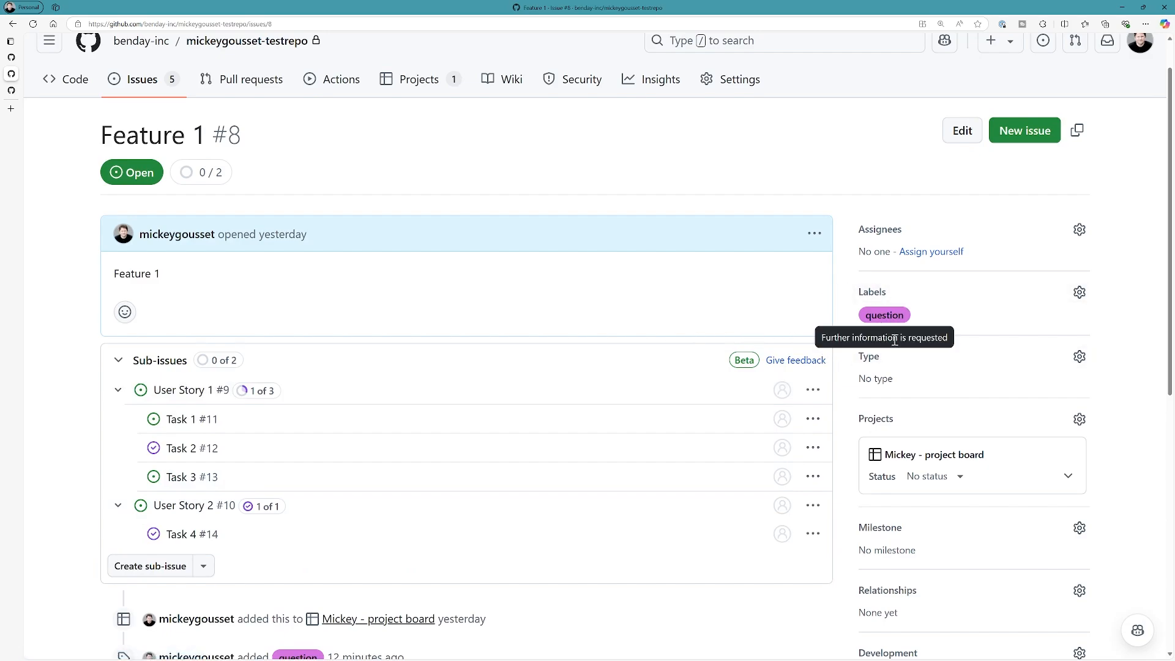
mouse_move(551, 243)
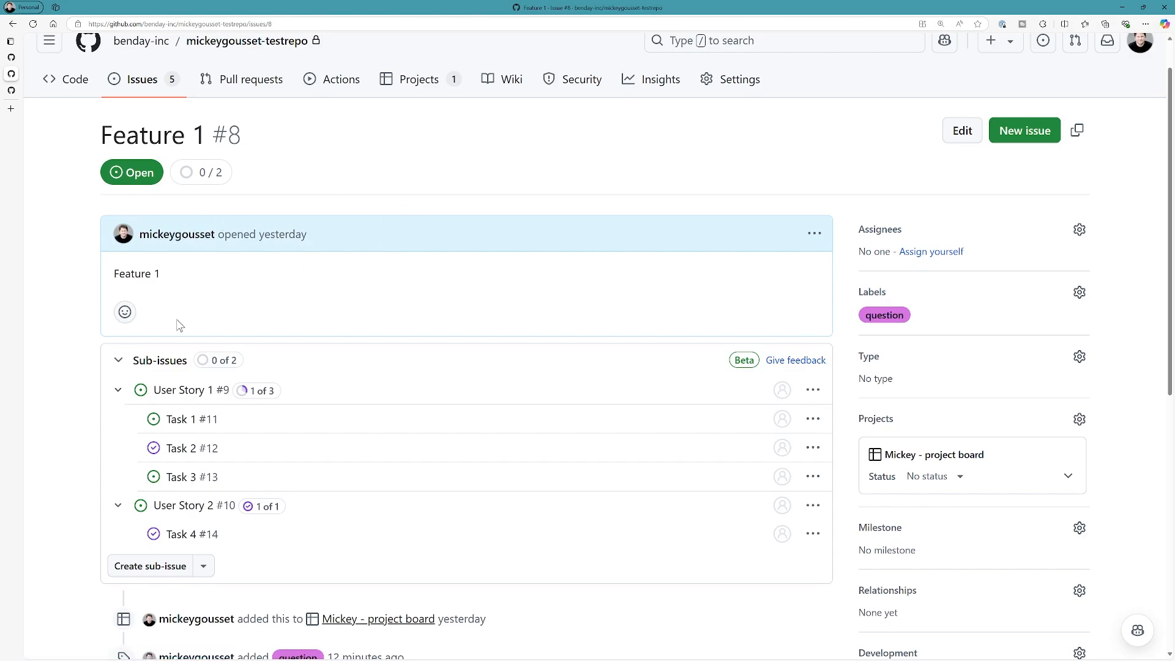
mouse_move(338, 486)
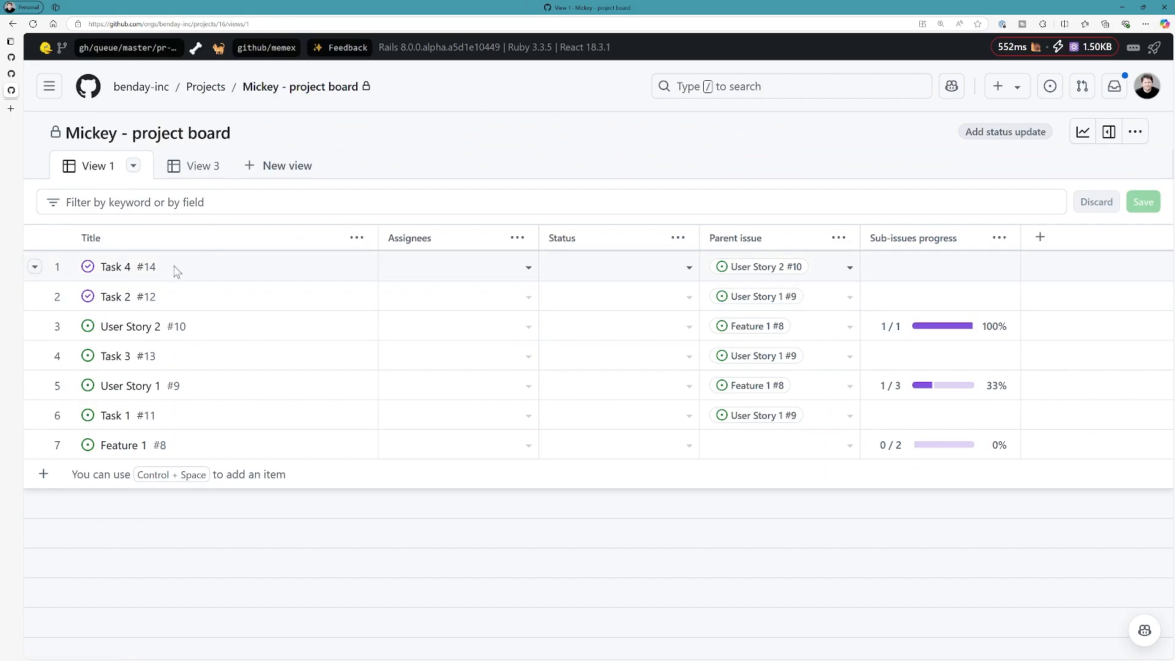
mouse_move(273, 350)
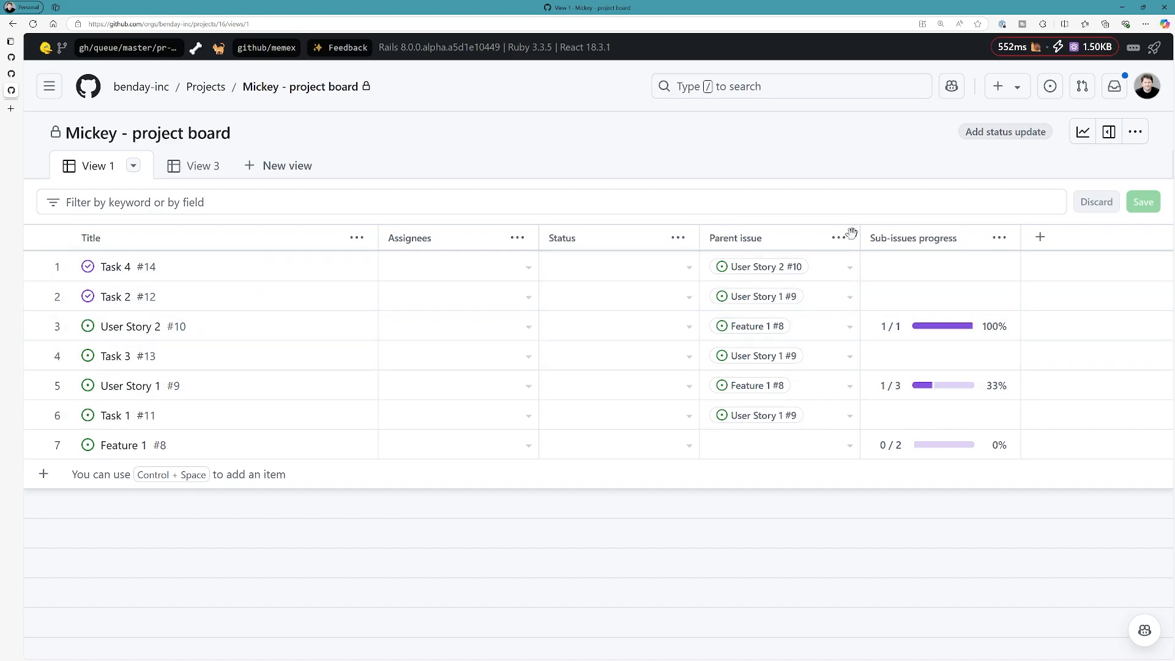
Group View 3 of the Mickey project board by the Parent issue field
left_click(186, 165)
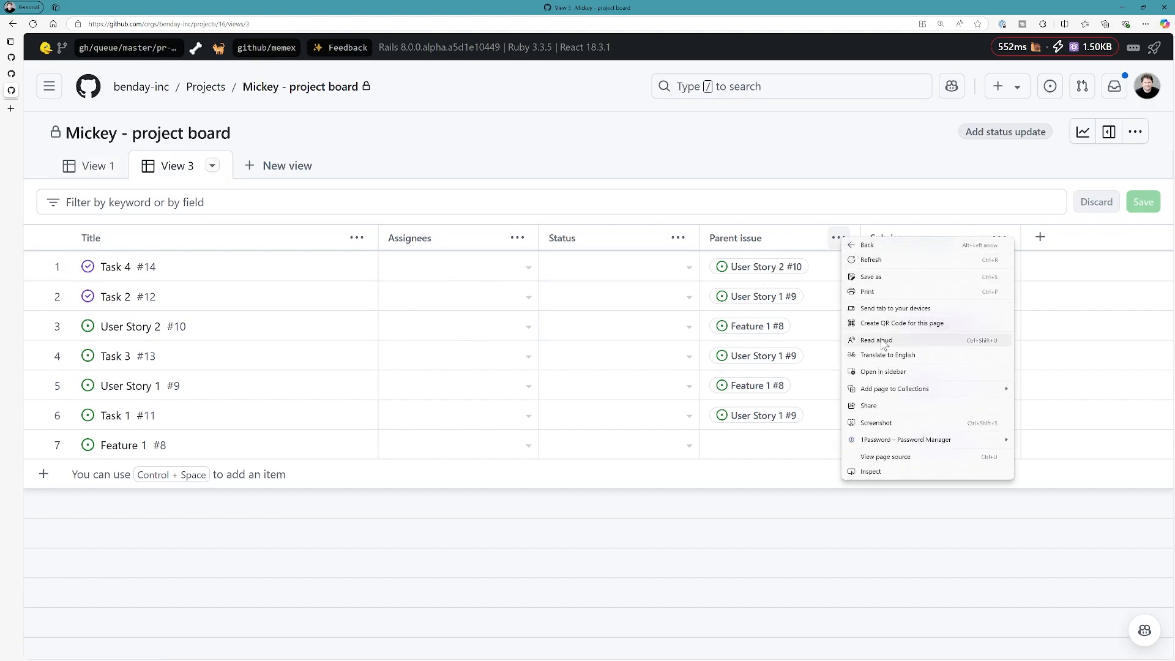
left_click(840, 237)
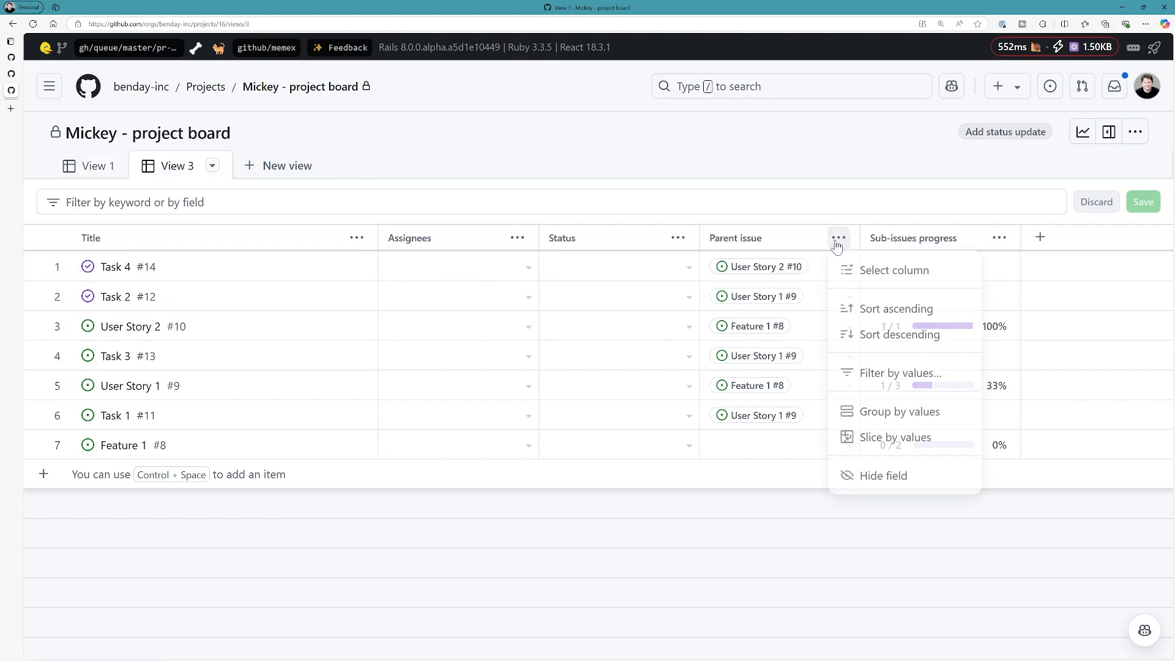
mouse_move(897, 413)
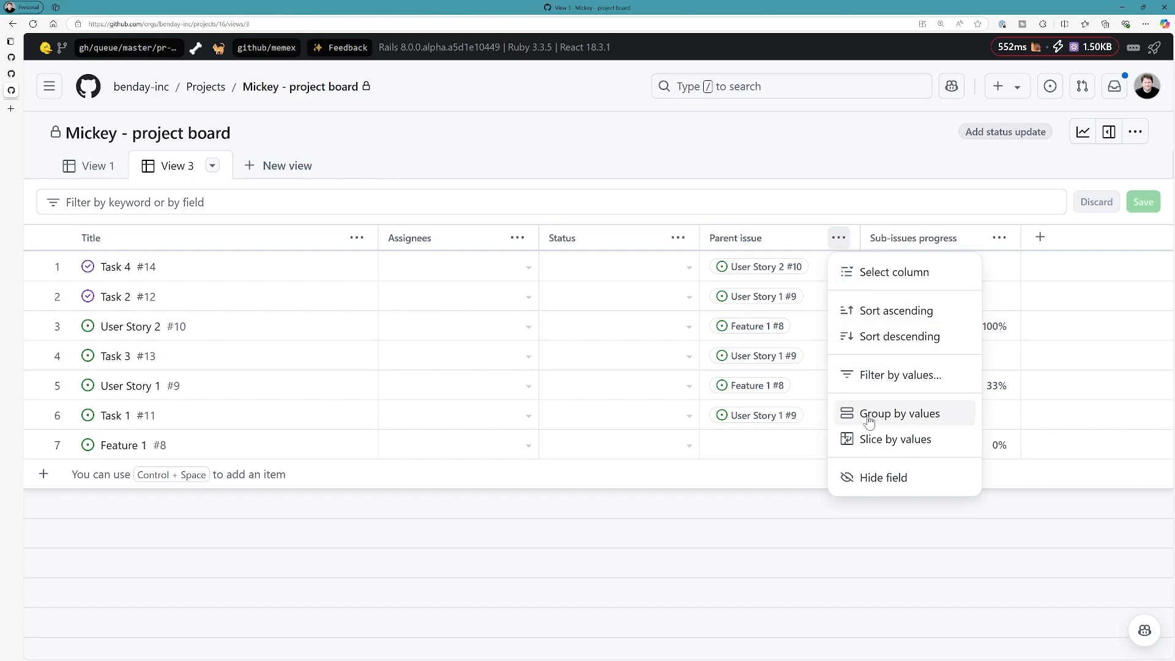
left_click(894, 412)
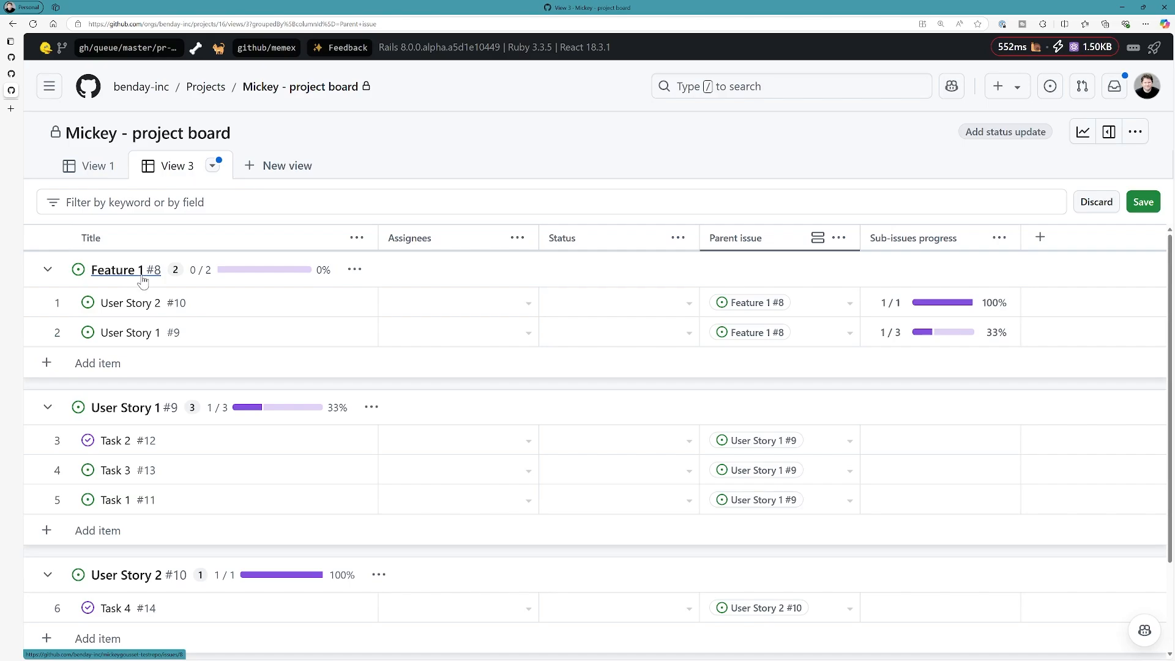
mouse_move(123, 407)
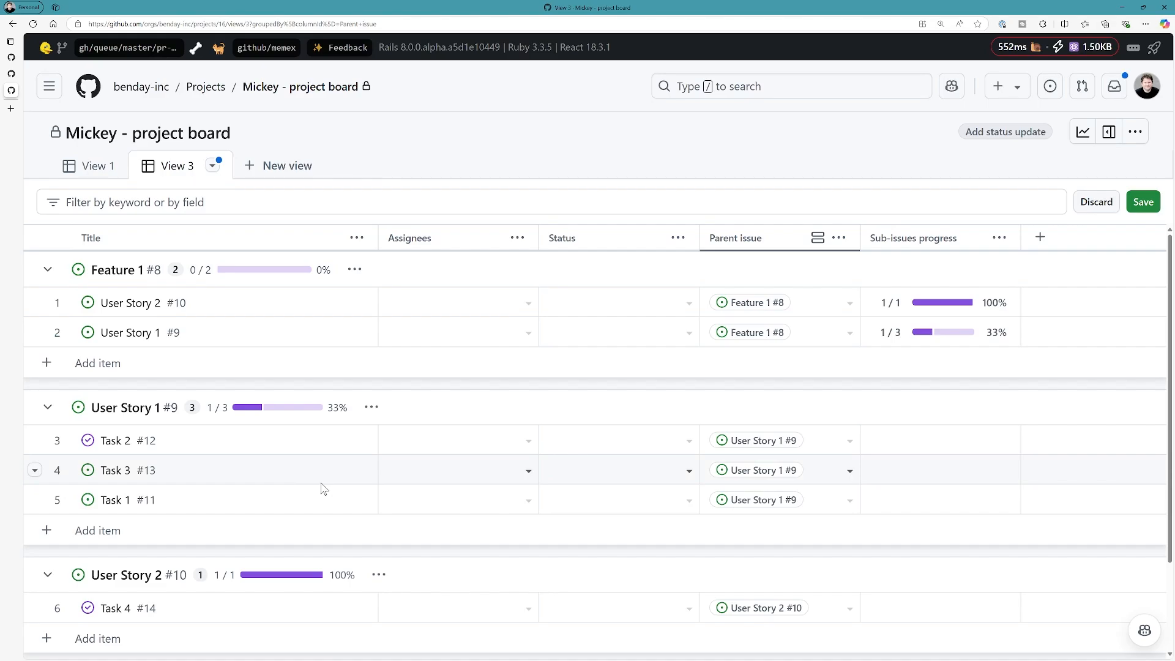
mouse_move(292, 442)
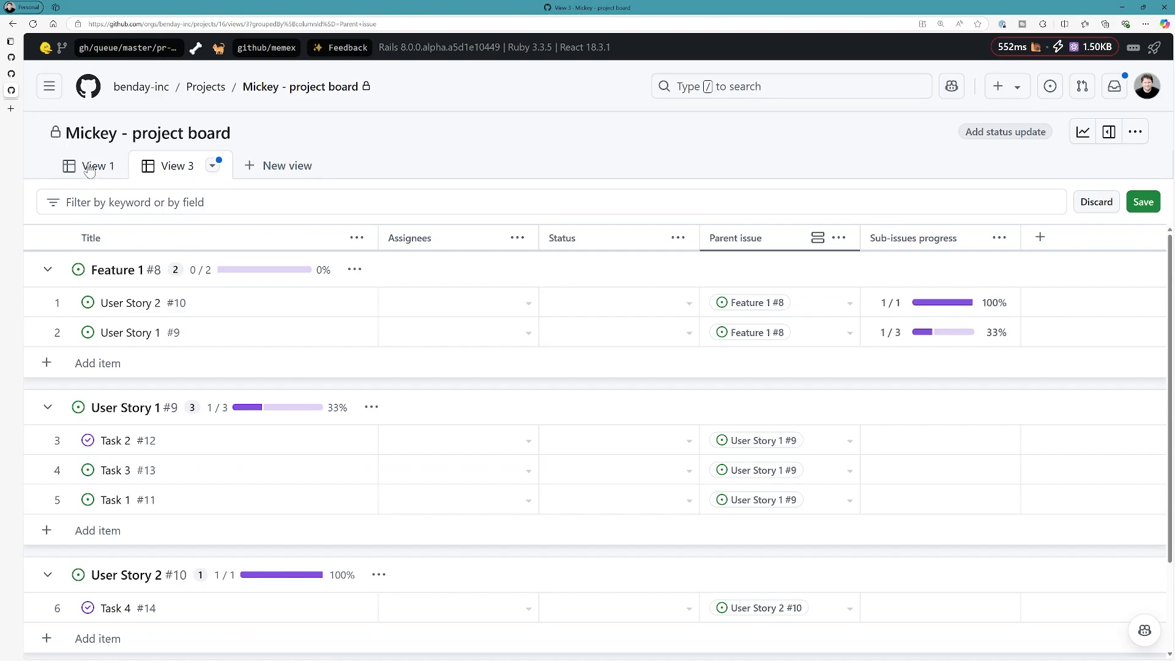
Narrow the issue search to 'User' issues, then clear it to list all five open issues
left_click(115, 269)
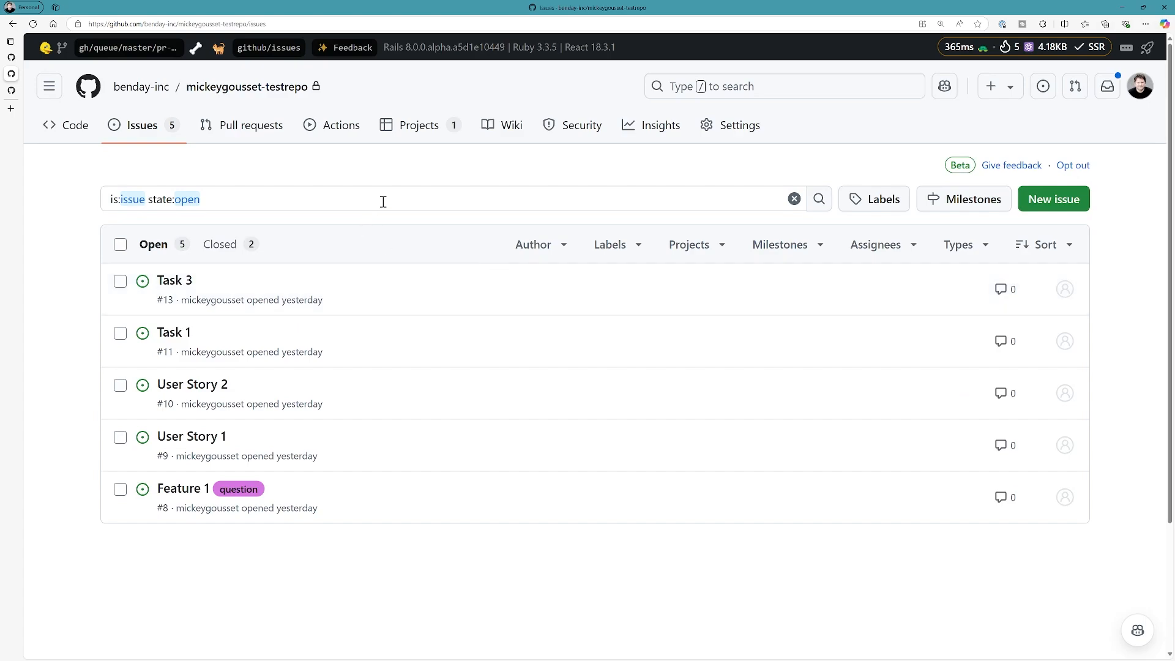
left_click(390, 199)
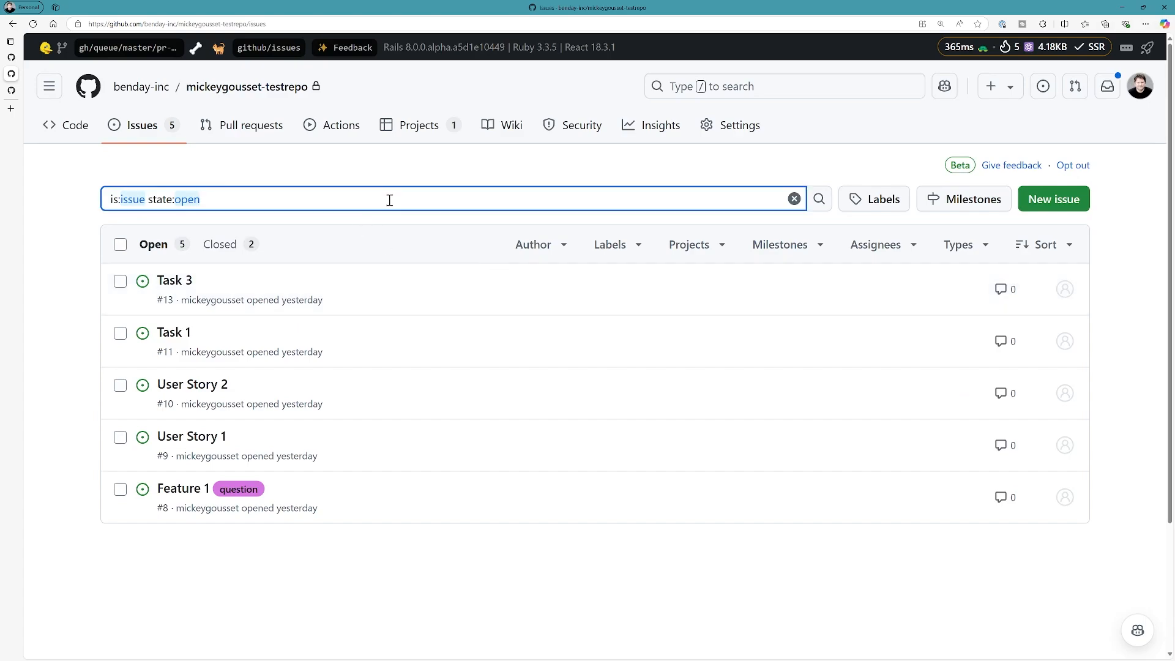
type("User")
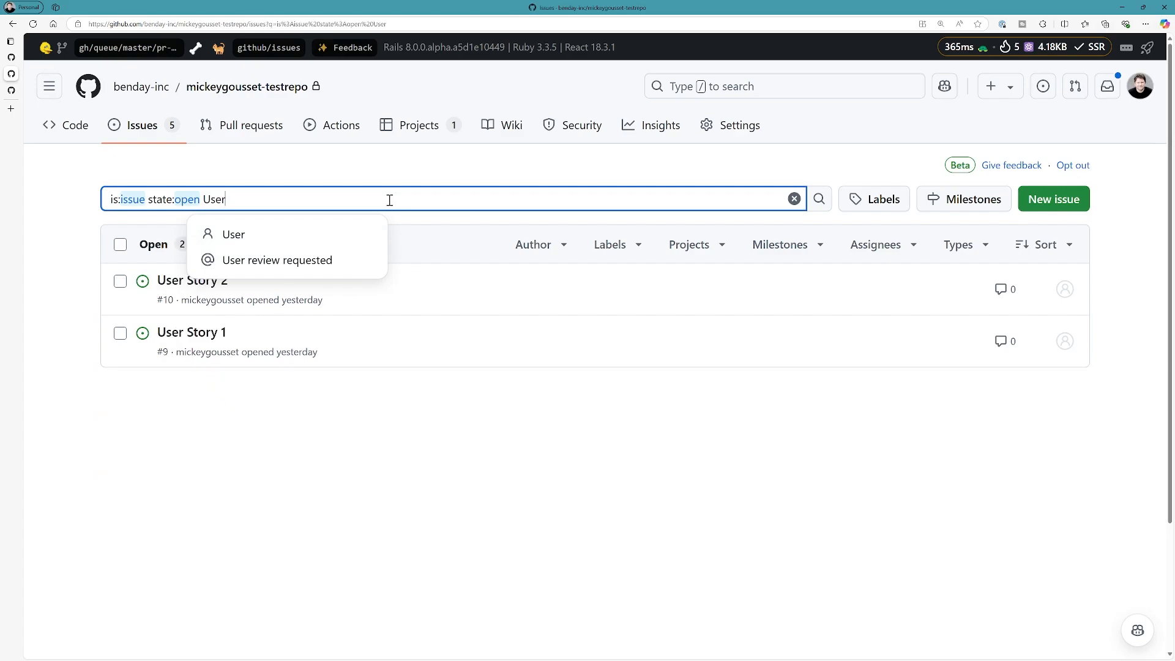
left_click(383, 462)
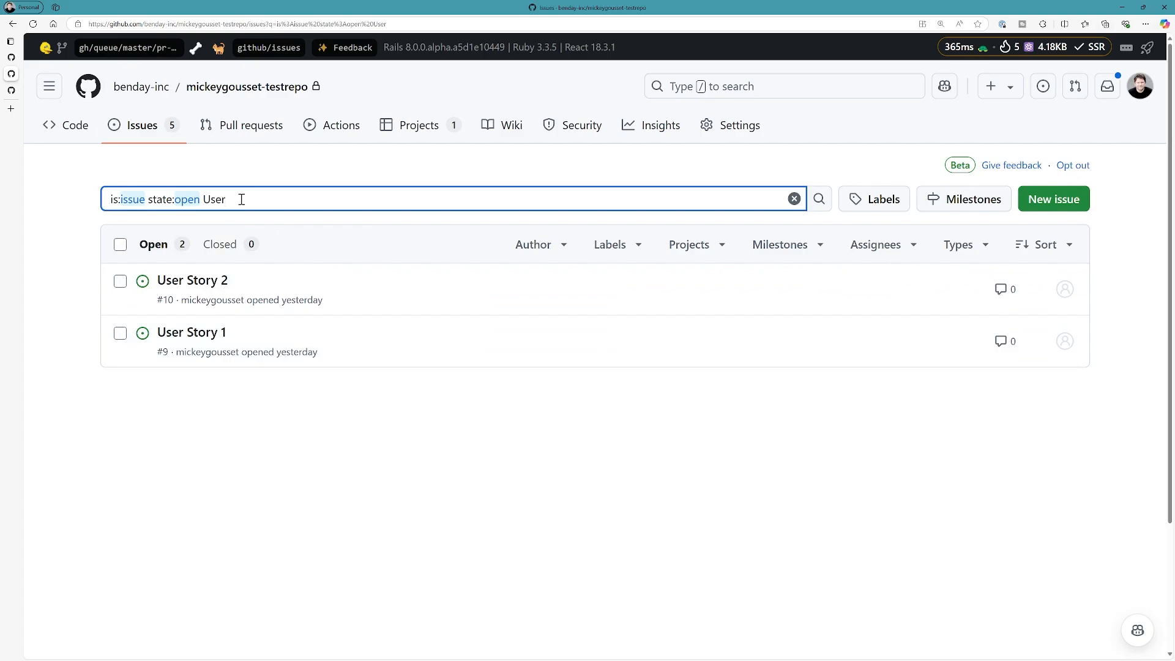
key("Backspace")
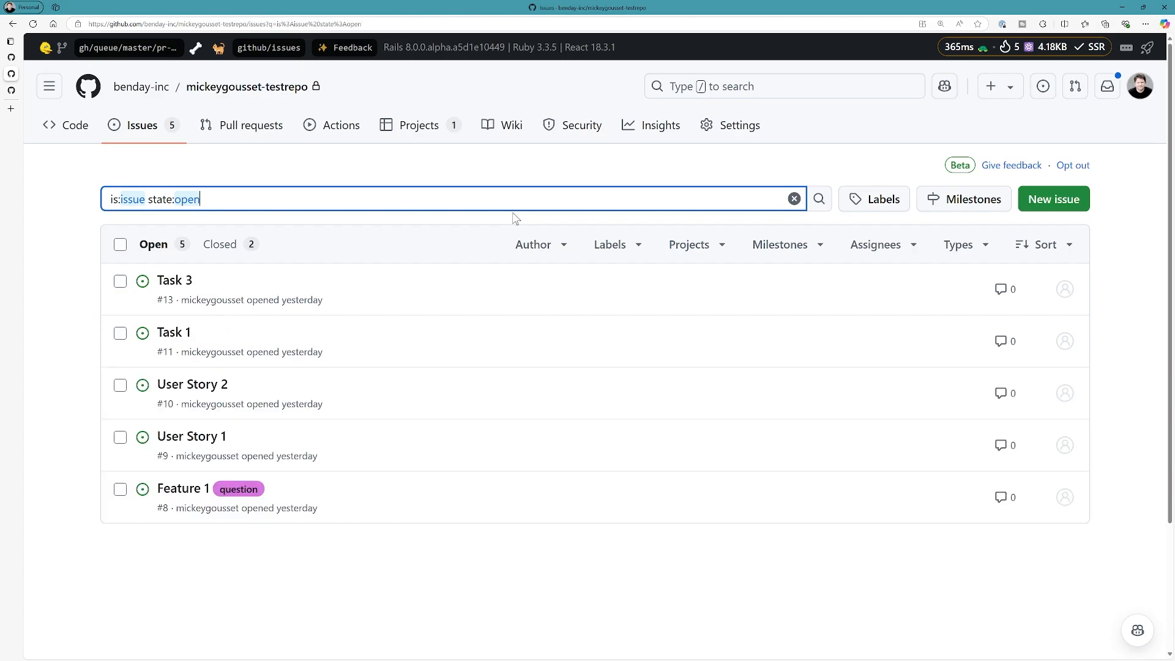
mouse_move(182, 488)
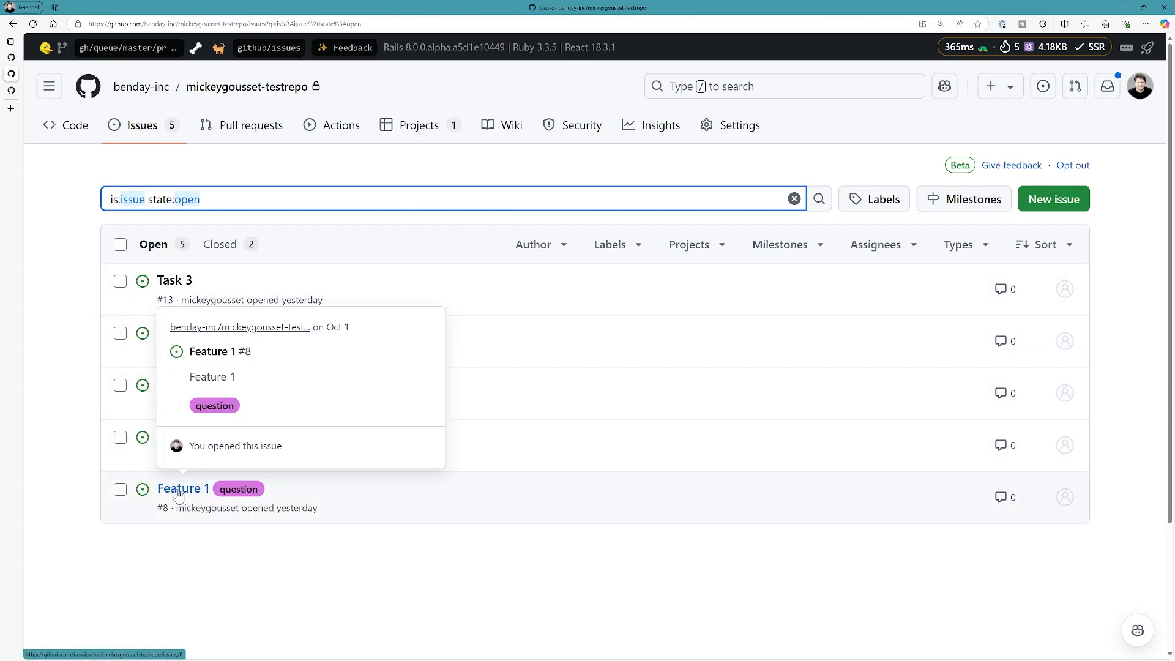
Return to the Feature 1 issue from the issue list
left_click(182, 488)
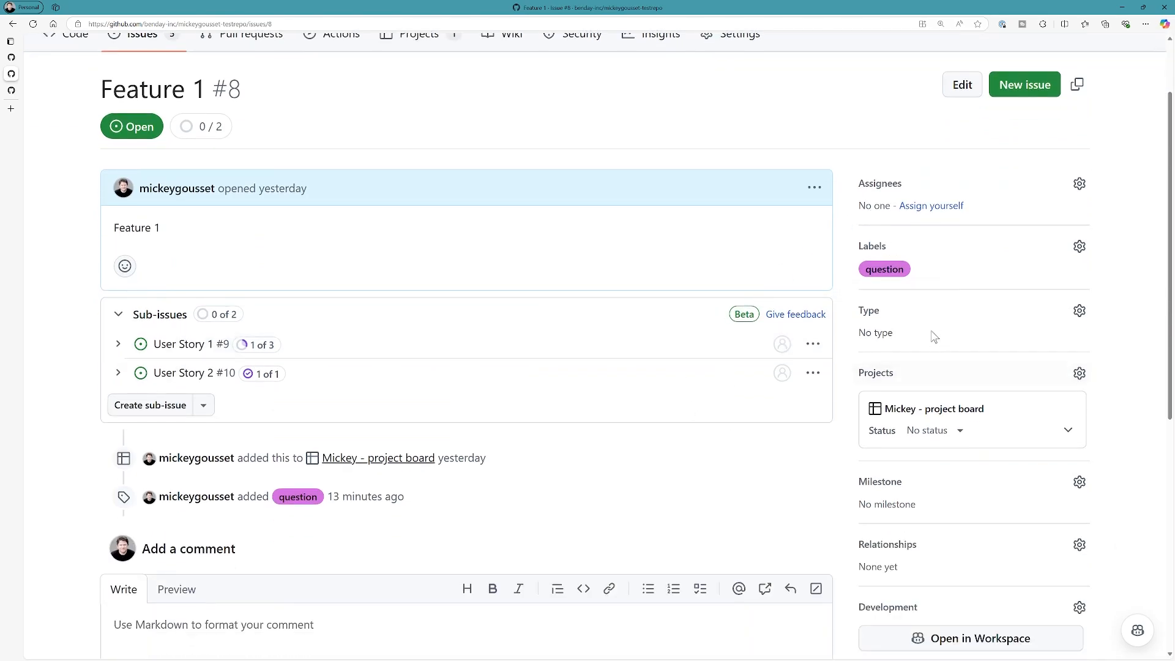
mouse_move(910, 321)
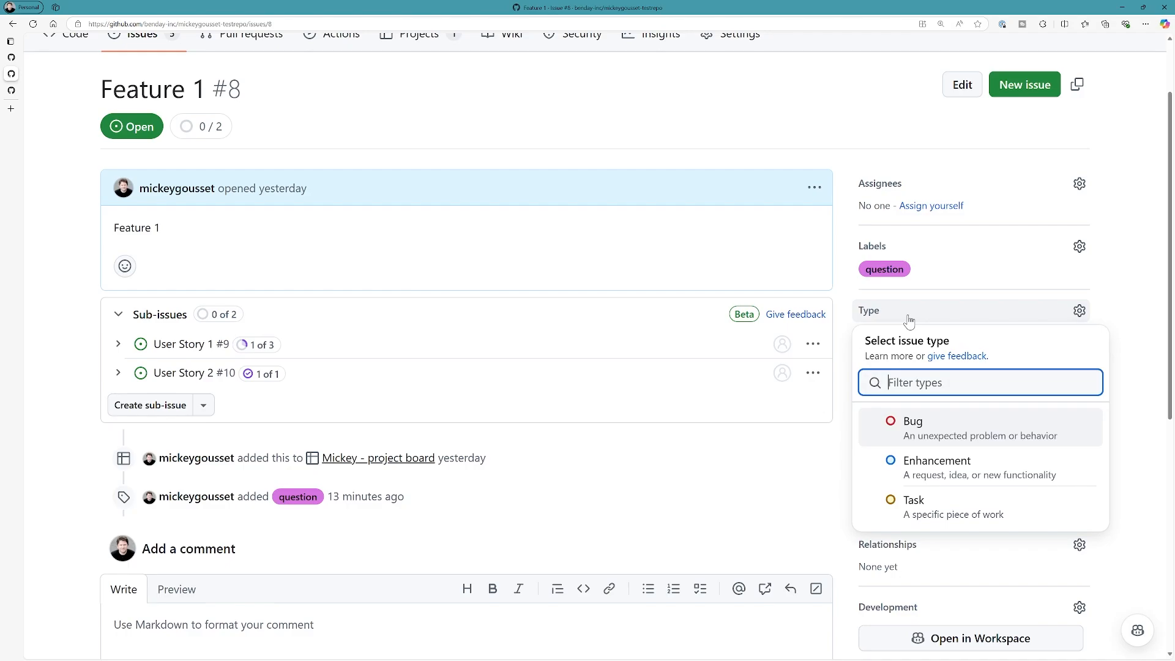
mouse_move(909, 320)
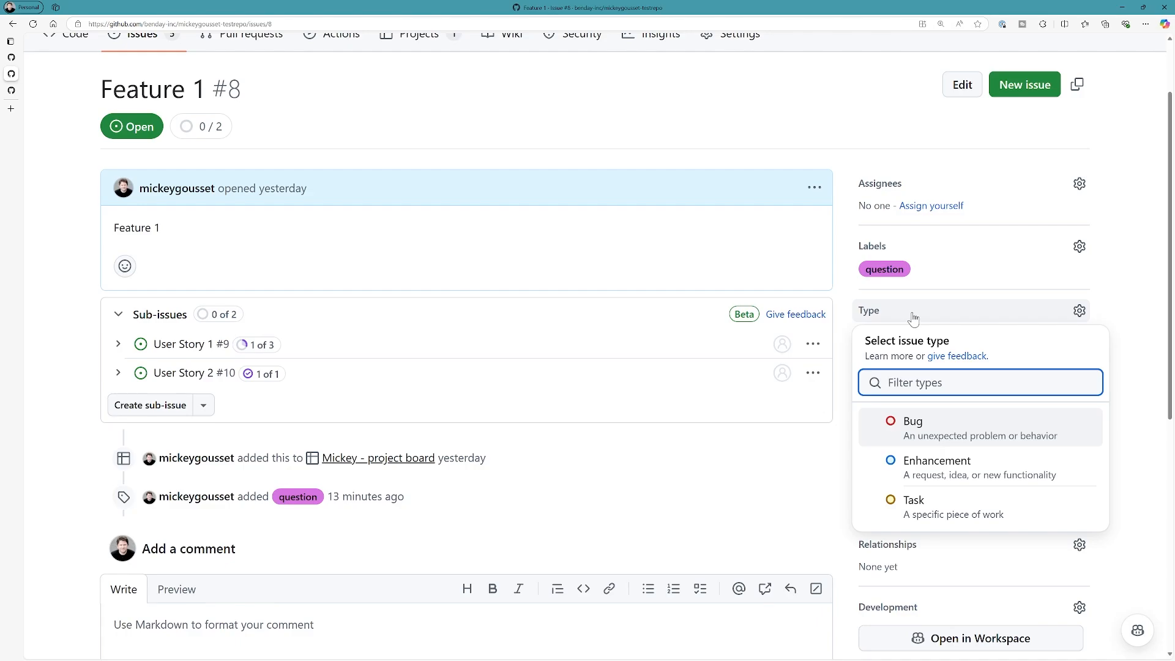
mouse_move(920, 336)
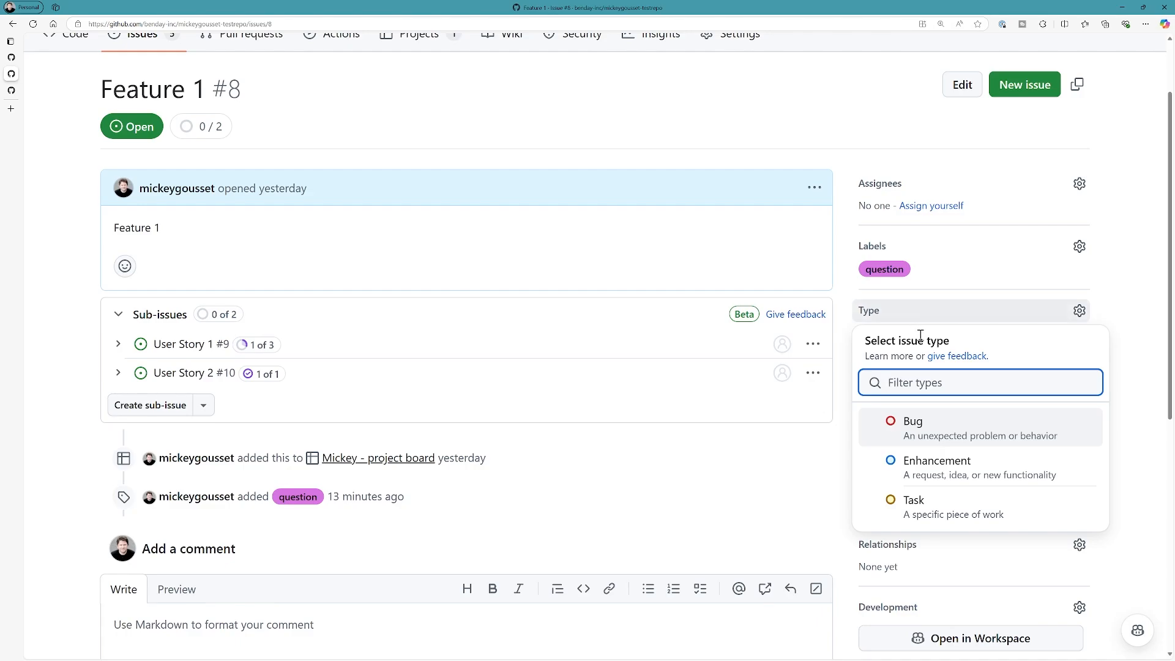
mouse_move(948, 495)
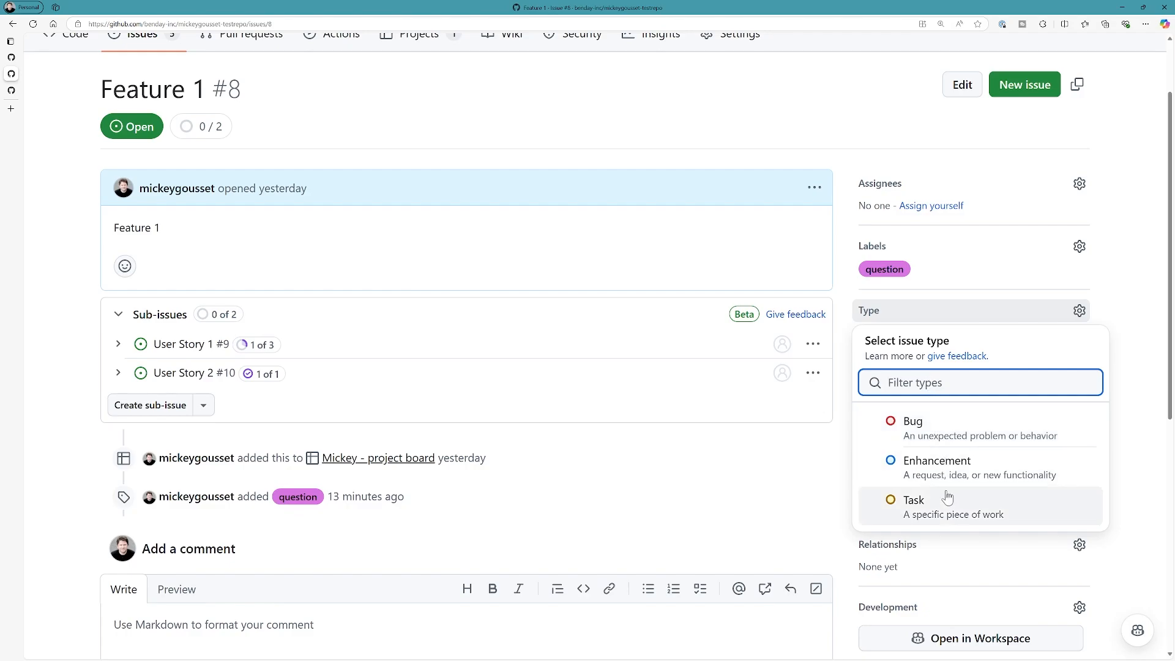
mouse_move(935, 466)
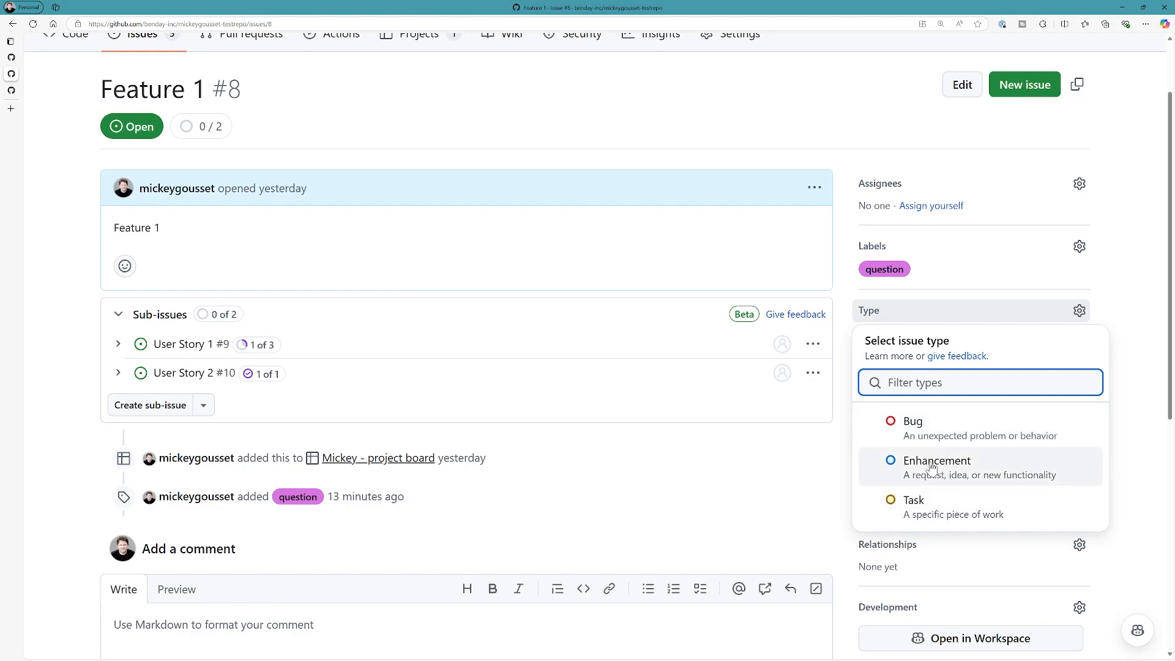
mouse_move(793, 439)
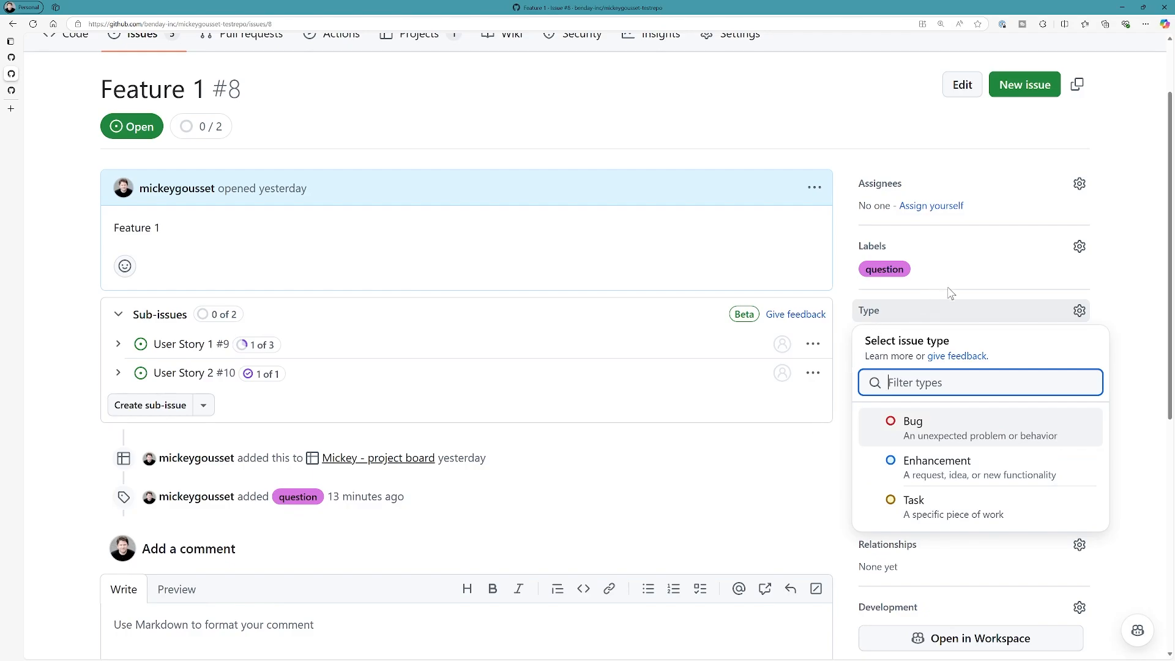
mouse_move(927, 413)
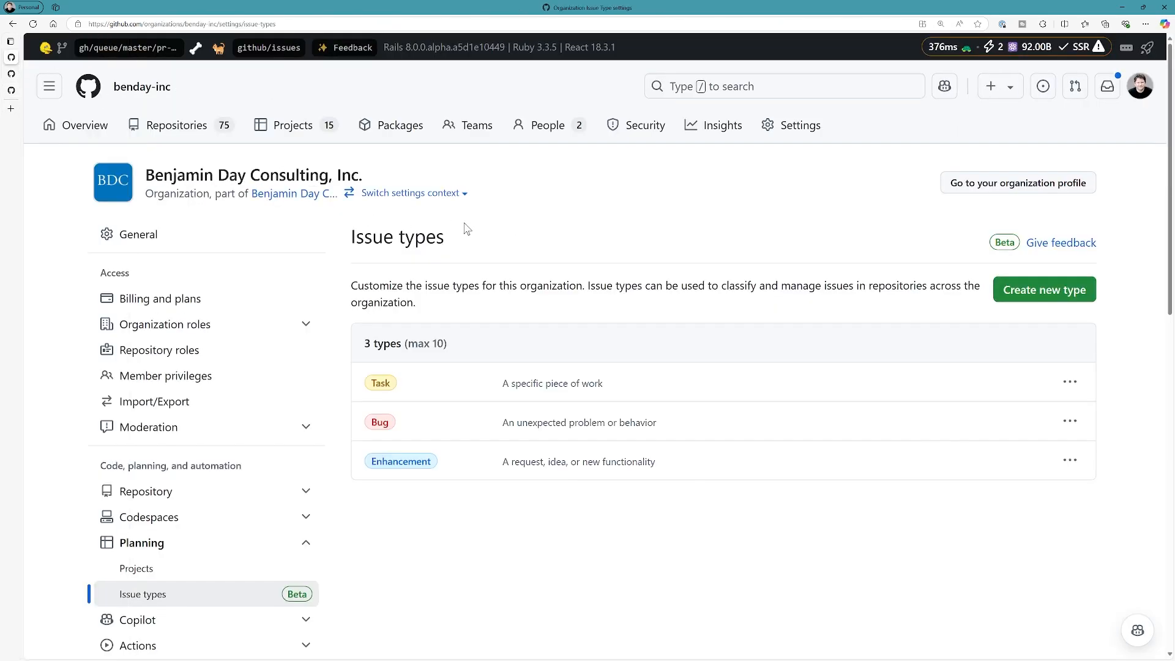
mouse_move(287, 125)
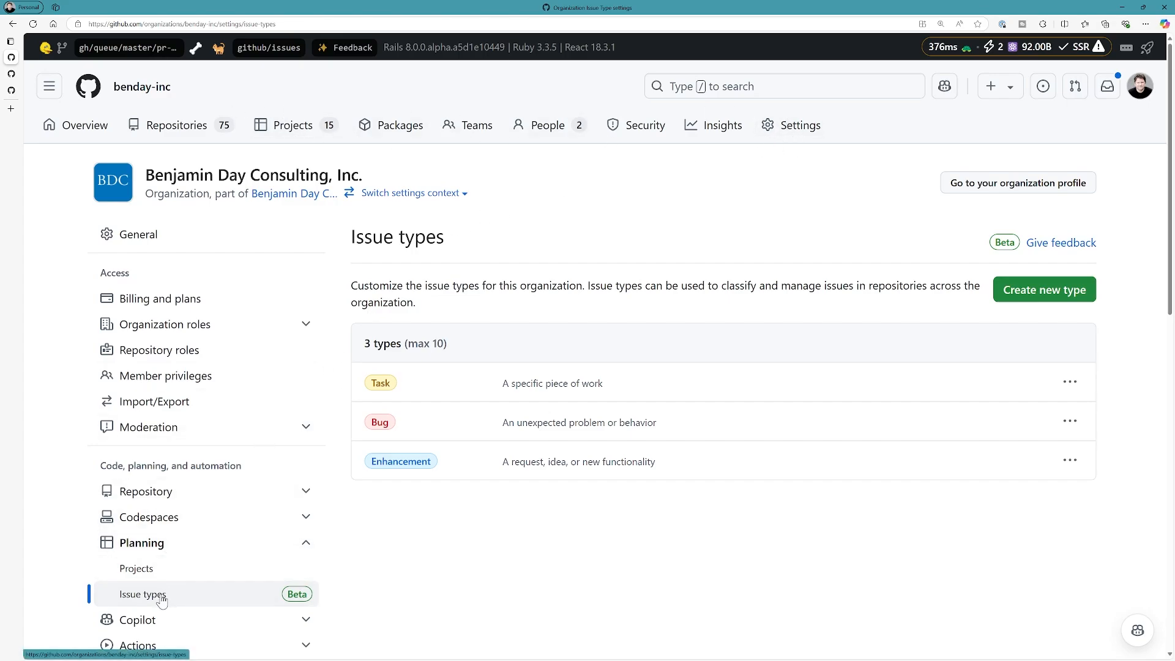
mouse_move(650, 333)
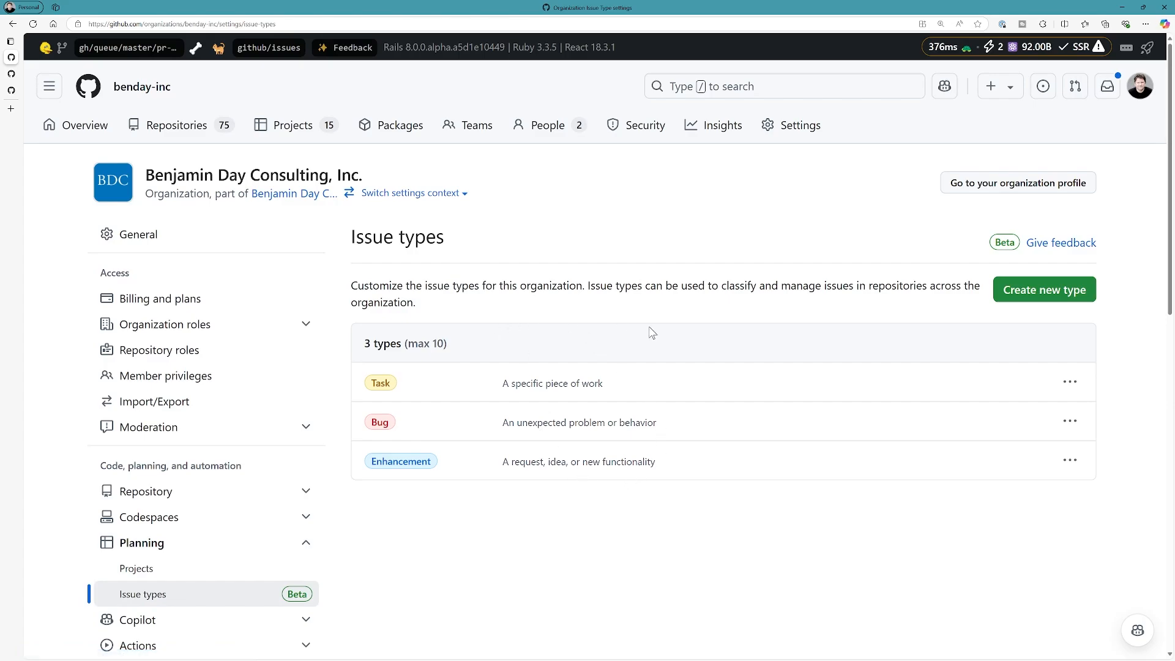
mouse_move(1007, 317)
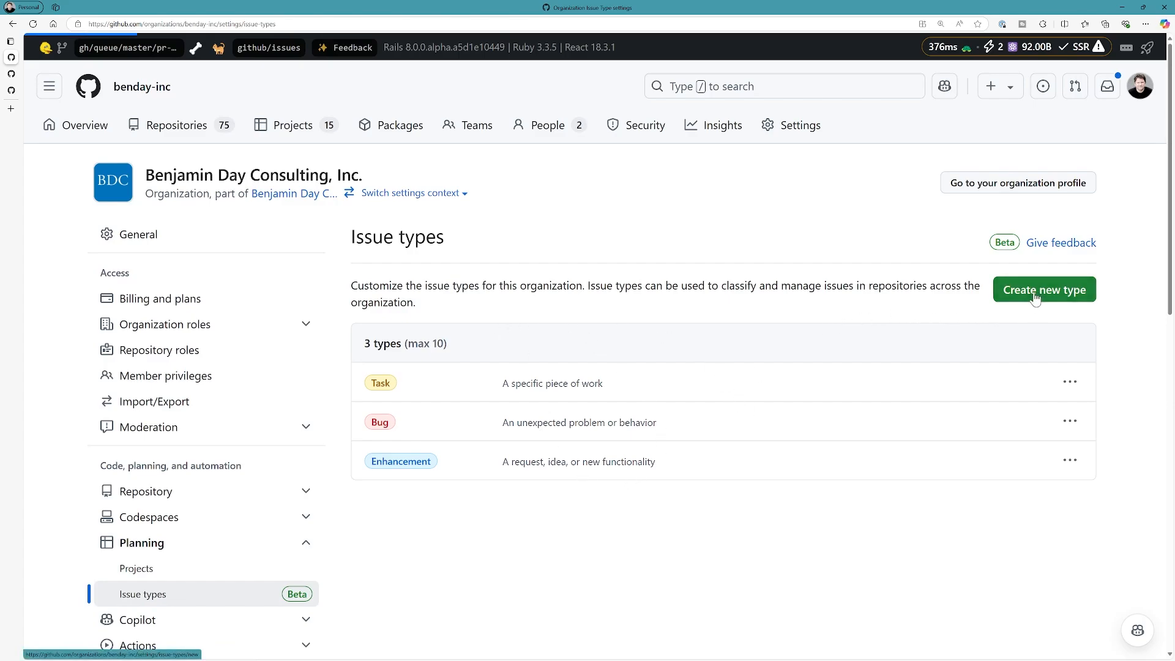
Create a green organization issue type named Feature
left_click(1043, 289)
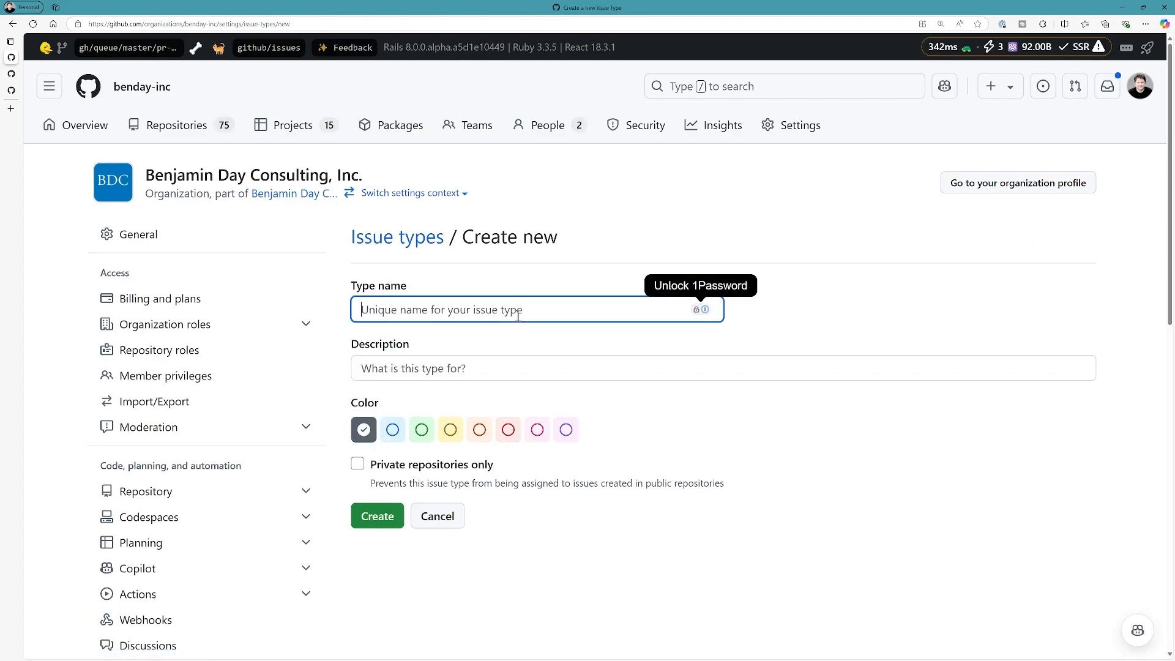
type("Featur")
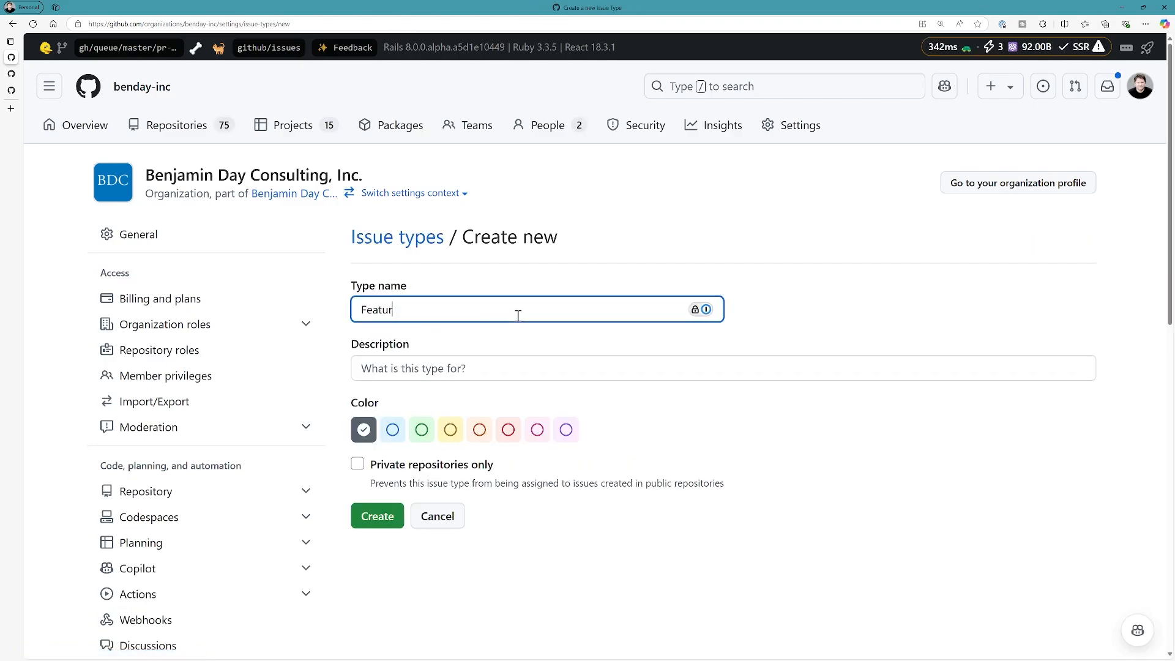
left_click(420, 430)
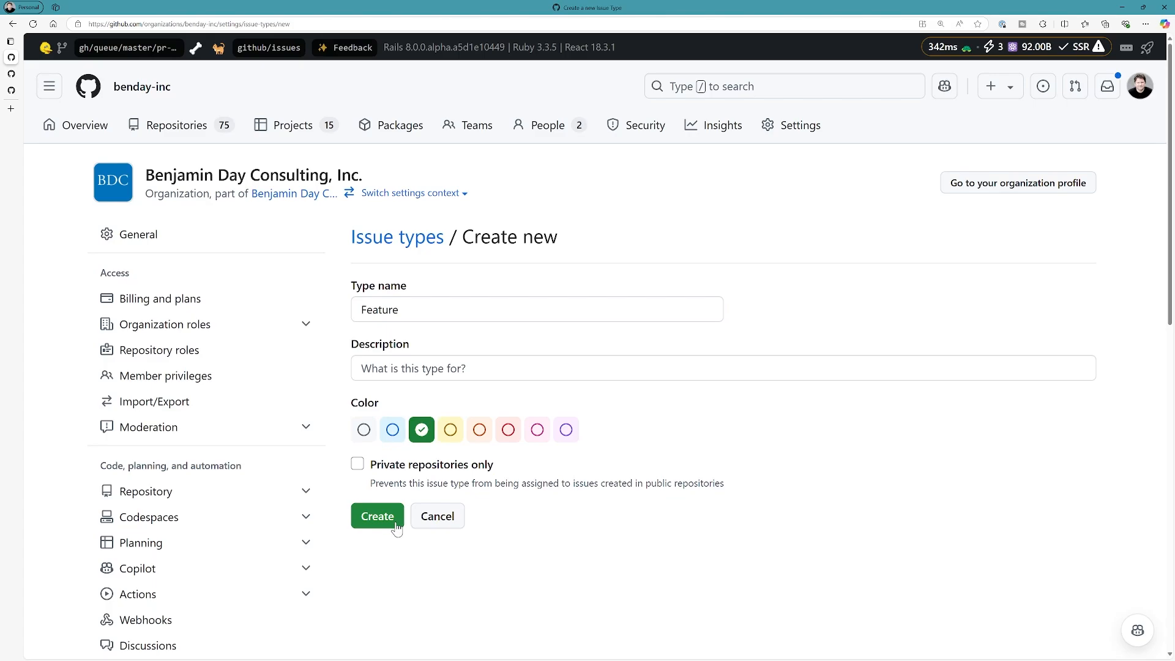
left_click(377, 515)
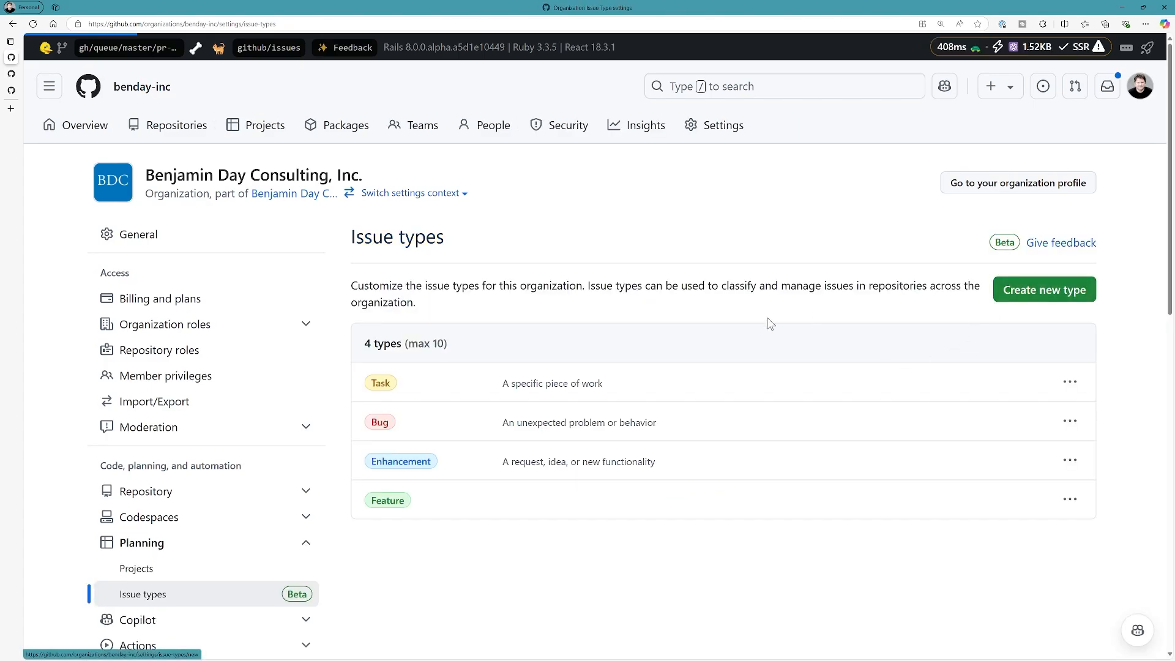
Create a pink organization issue type named User Story
left_click(1043, 289)
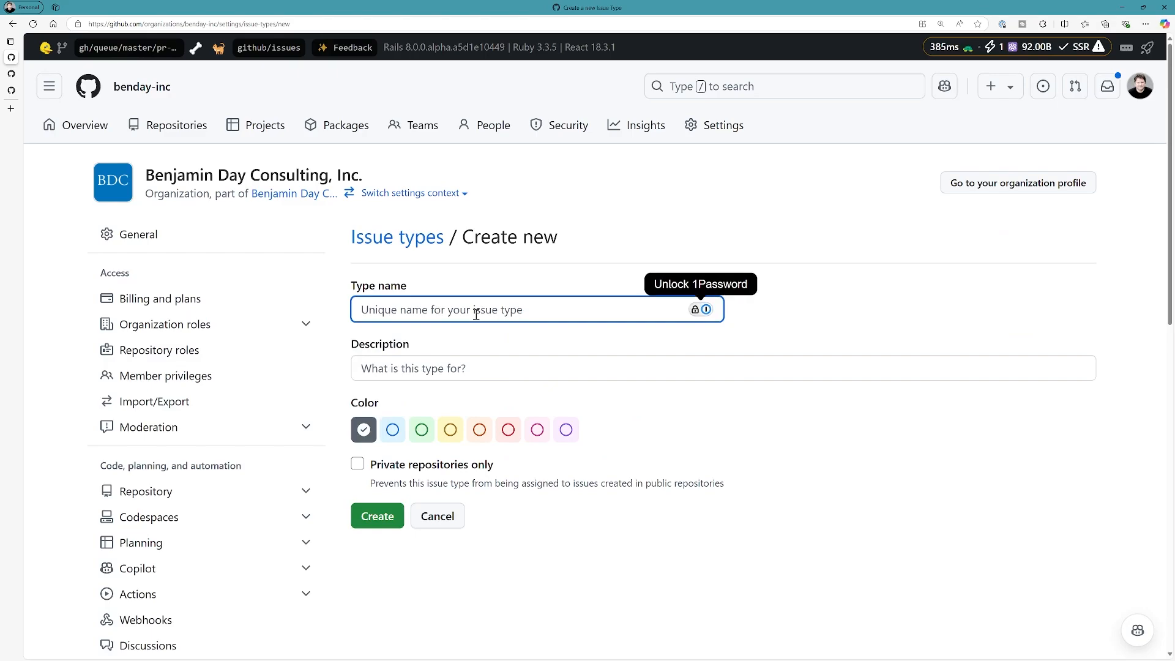
type("User Story")
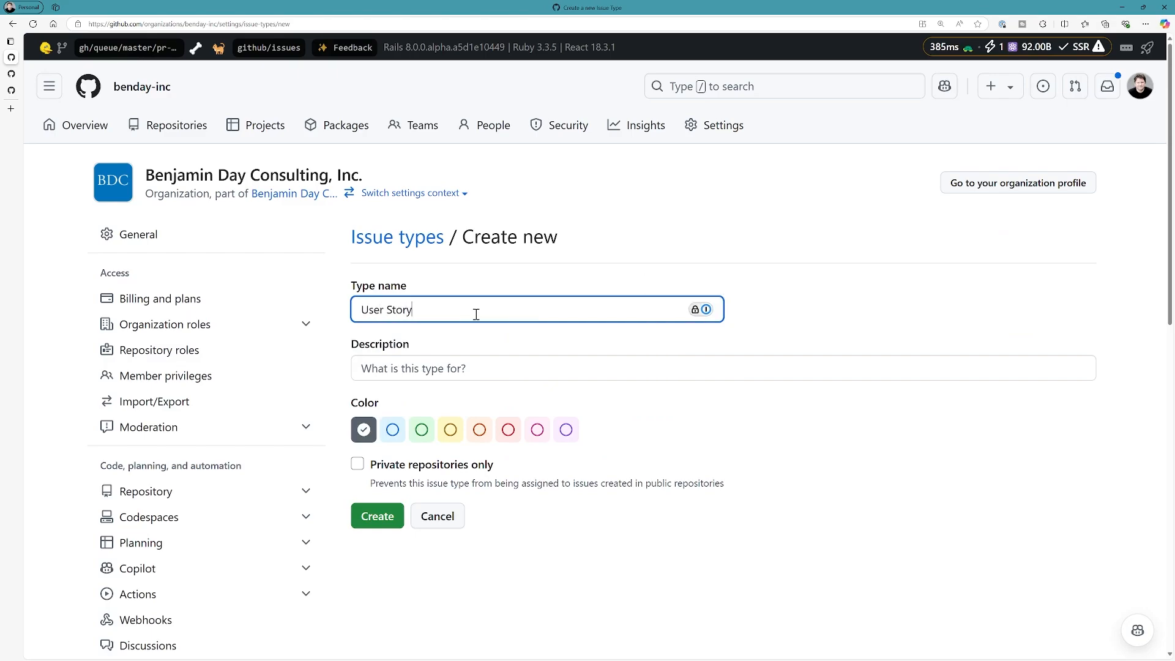
left_click(566, 430)
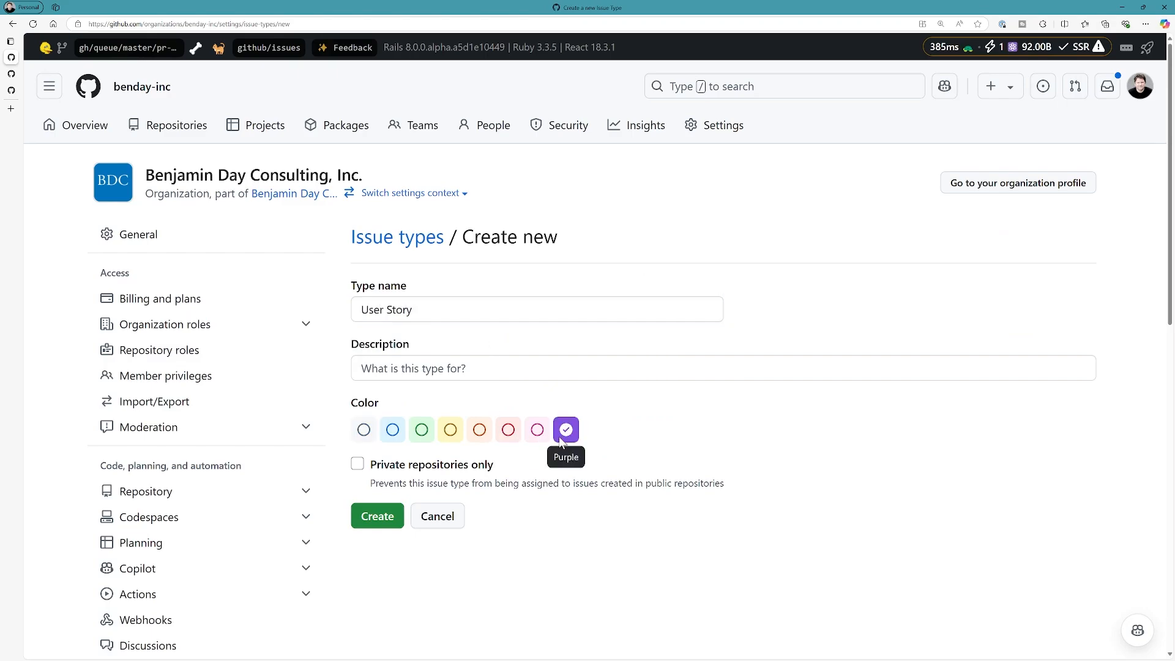
left_click(536, 430)
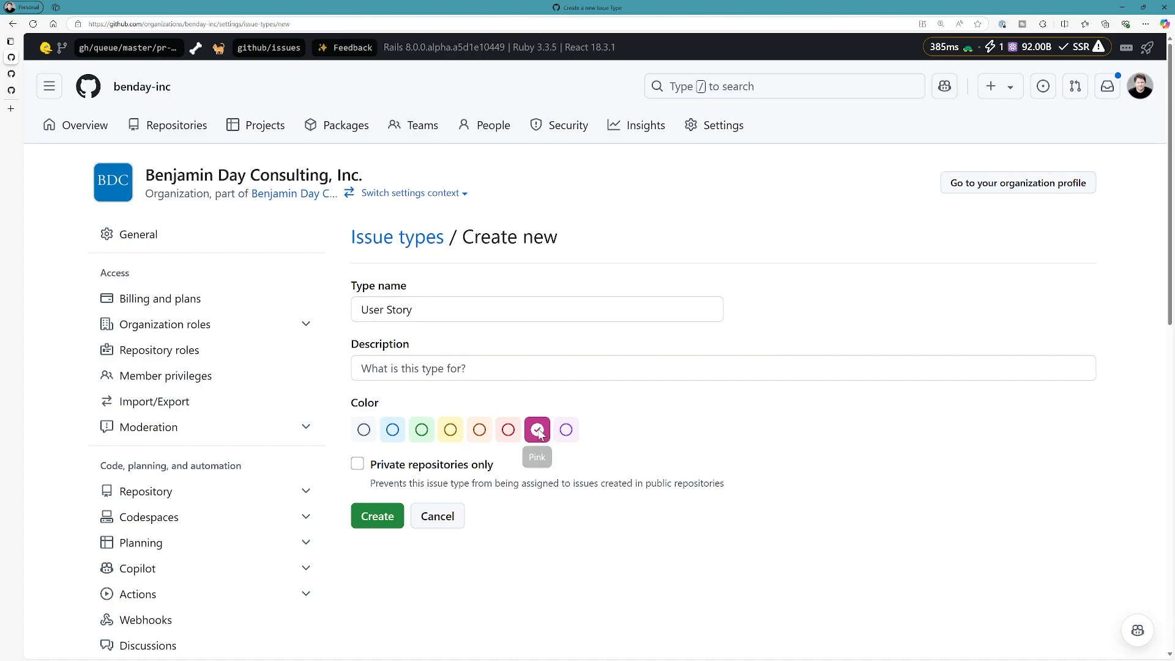
left_click(378, 515)
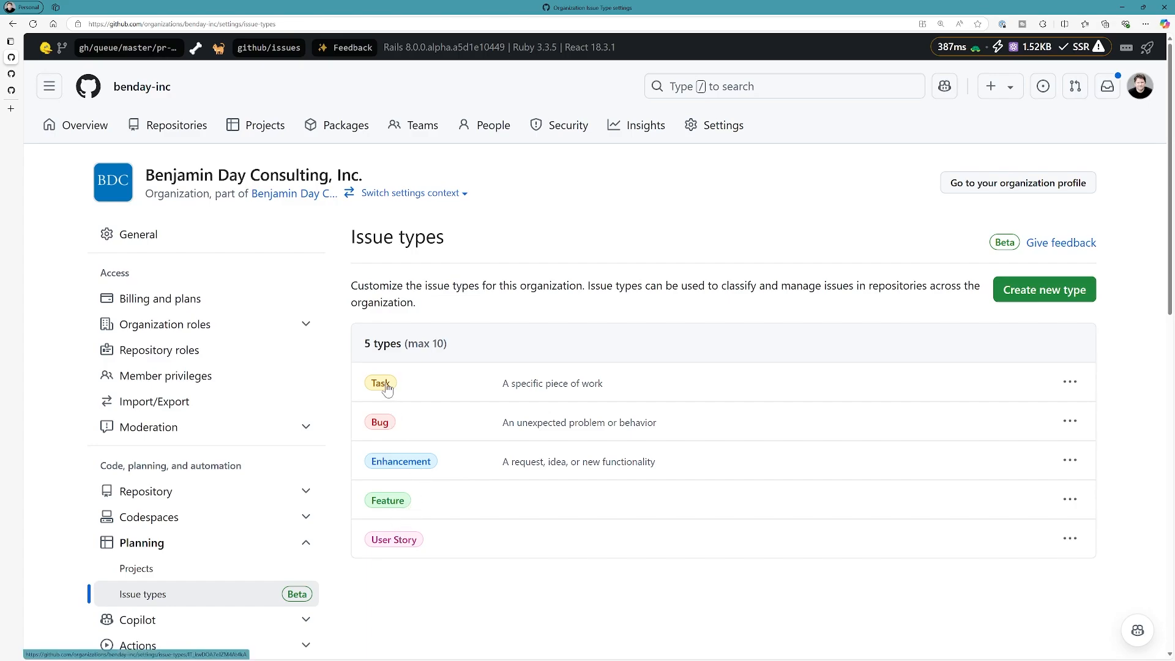
mouse_move(129, 146)
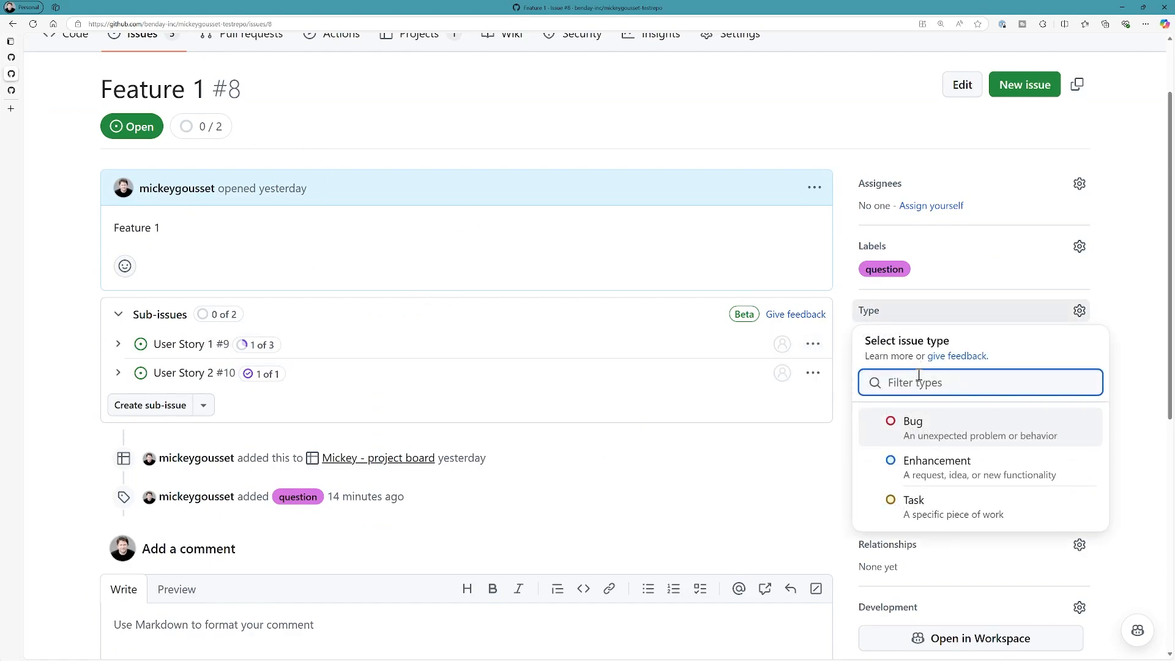
Assign the Feature type to issue Feature 1
type("fea")
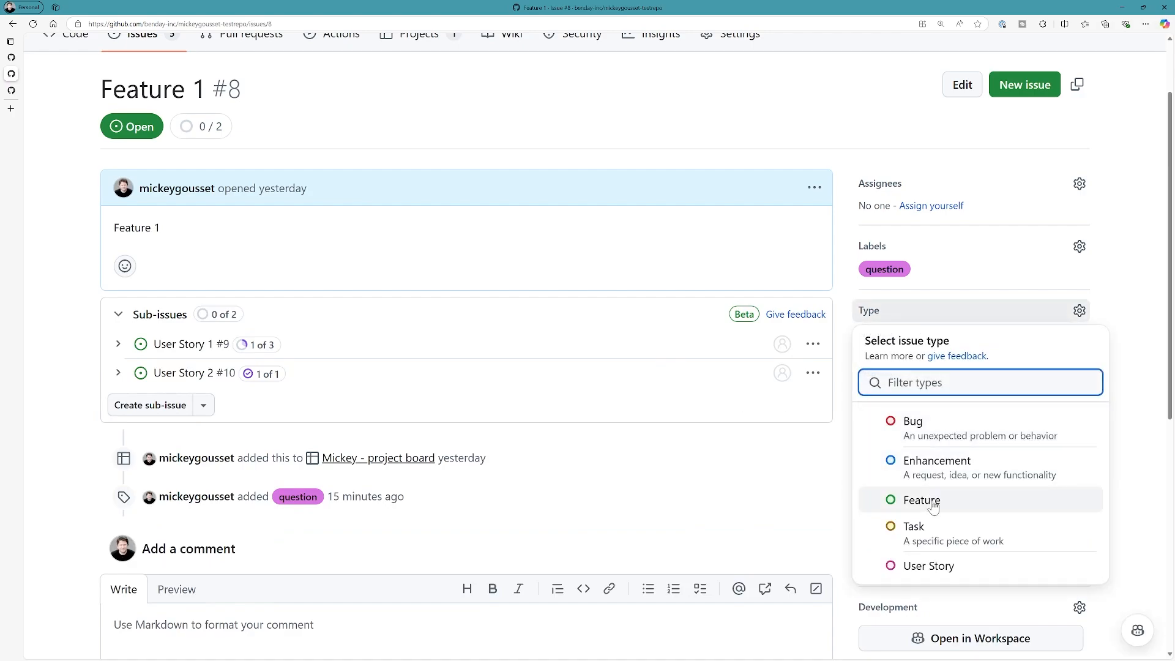
left_click(922, 499)
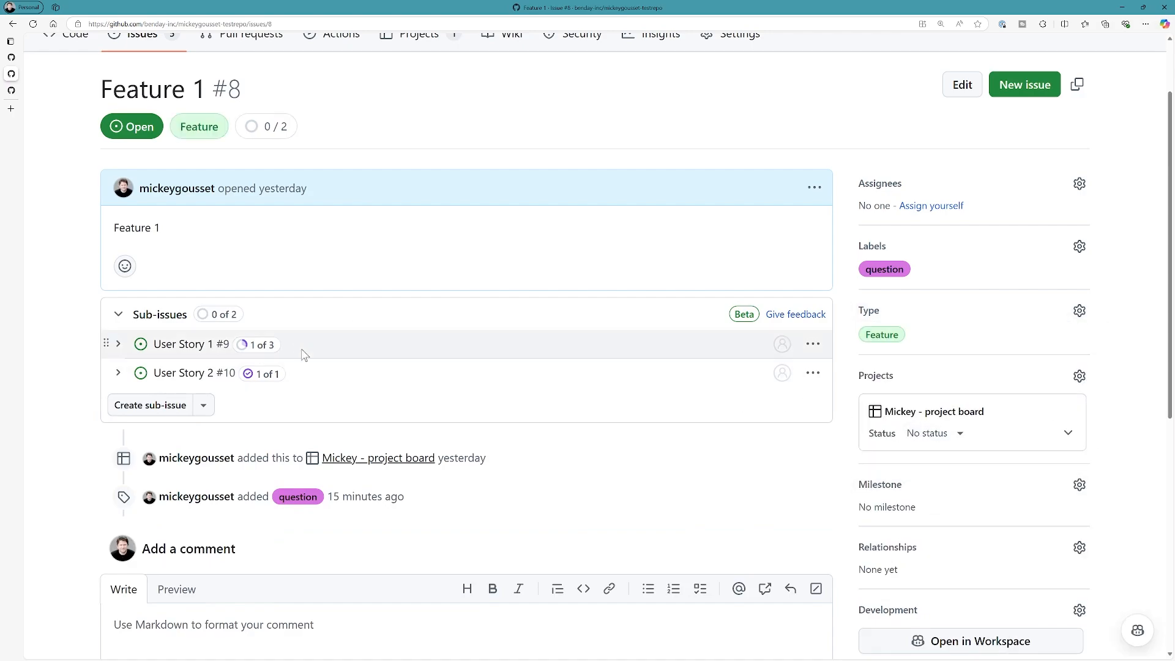
mouse_move(191, 344)
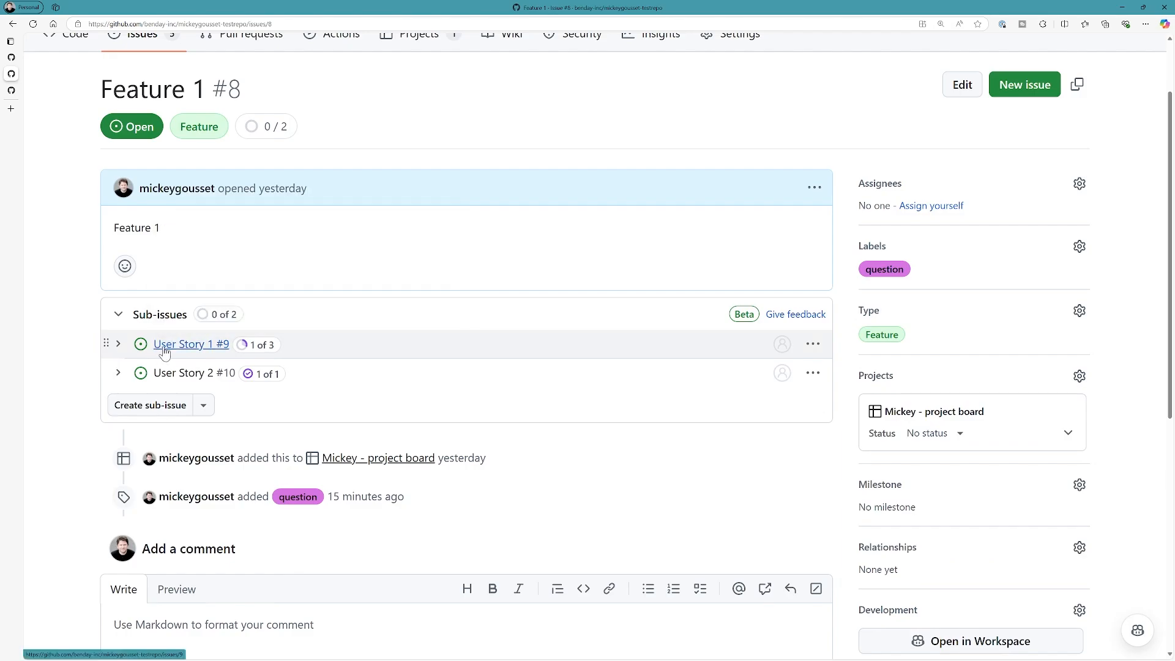
Assign the User Story type to sub-issue User Story 1
left_click(191, 344)
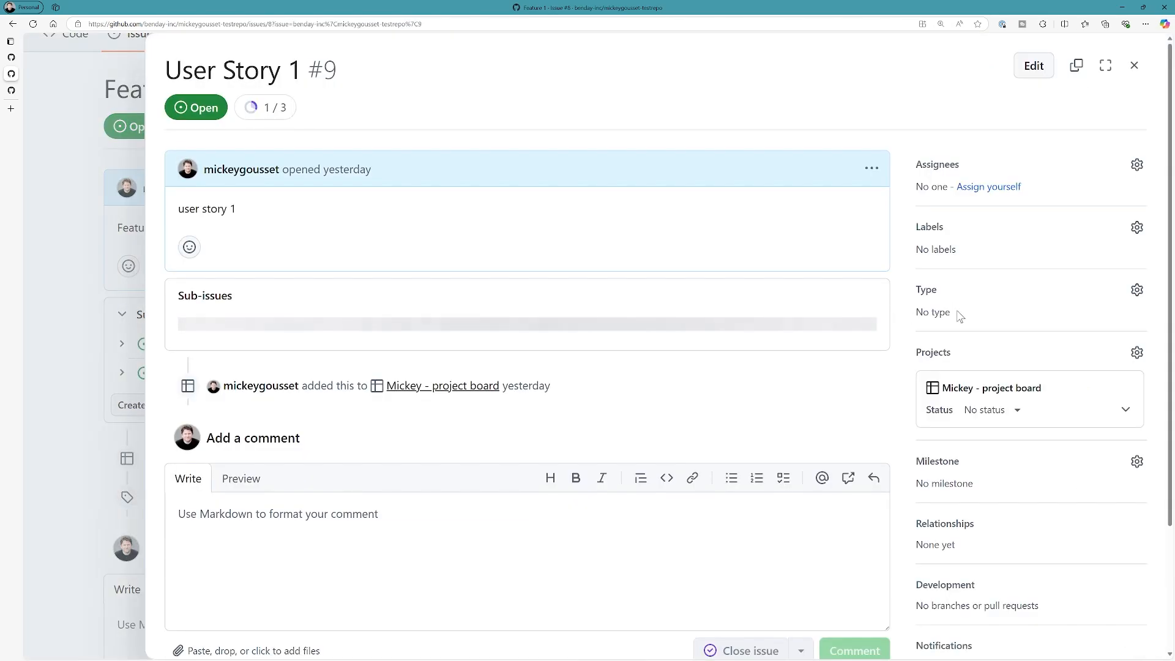
left_click(1136, 291)
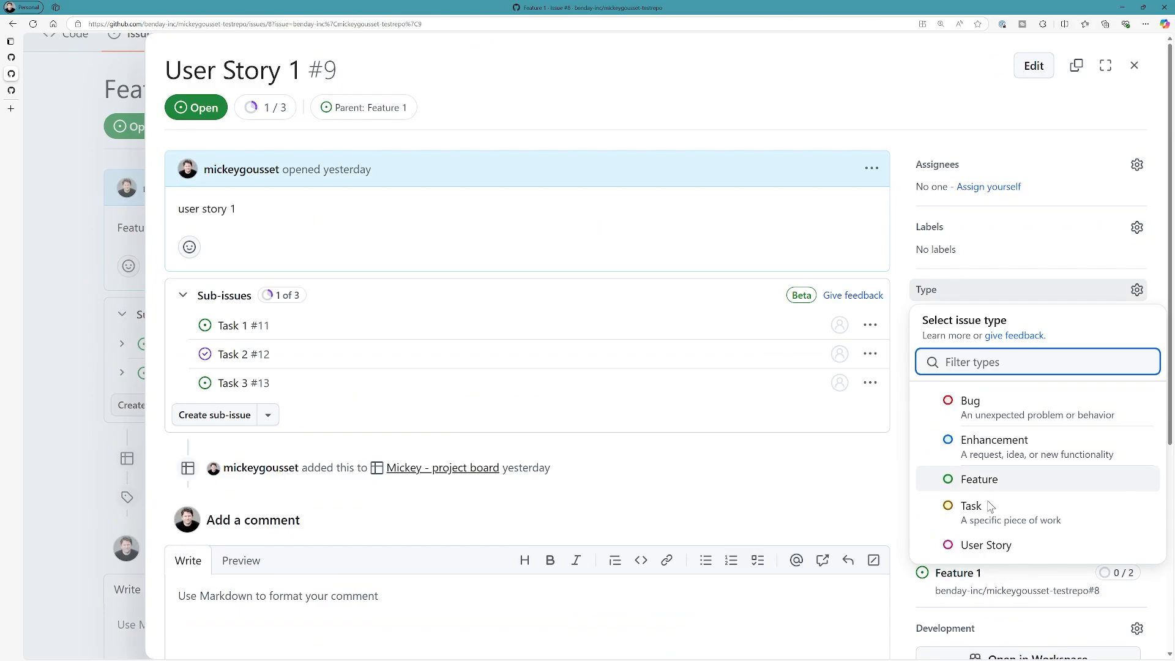
left_click(985, 545)
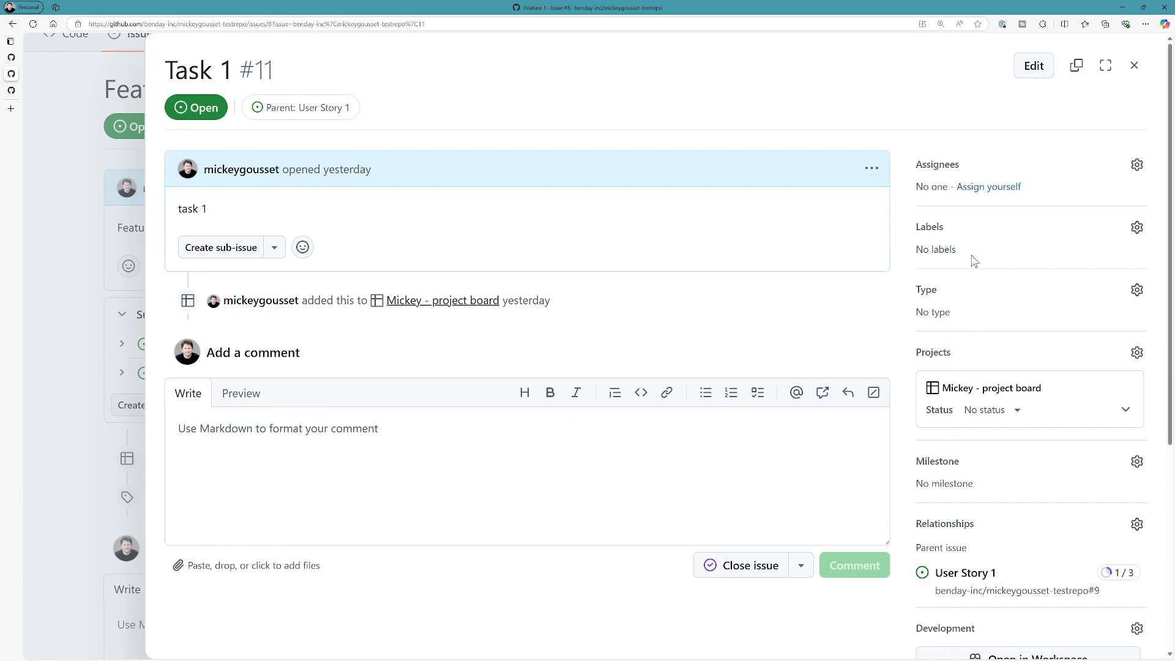
Assign the Task type to issue Task 1
left_click(1136, 290)
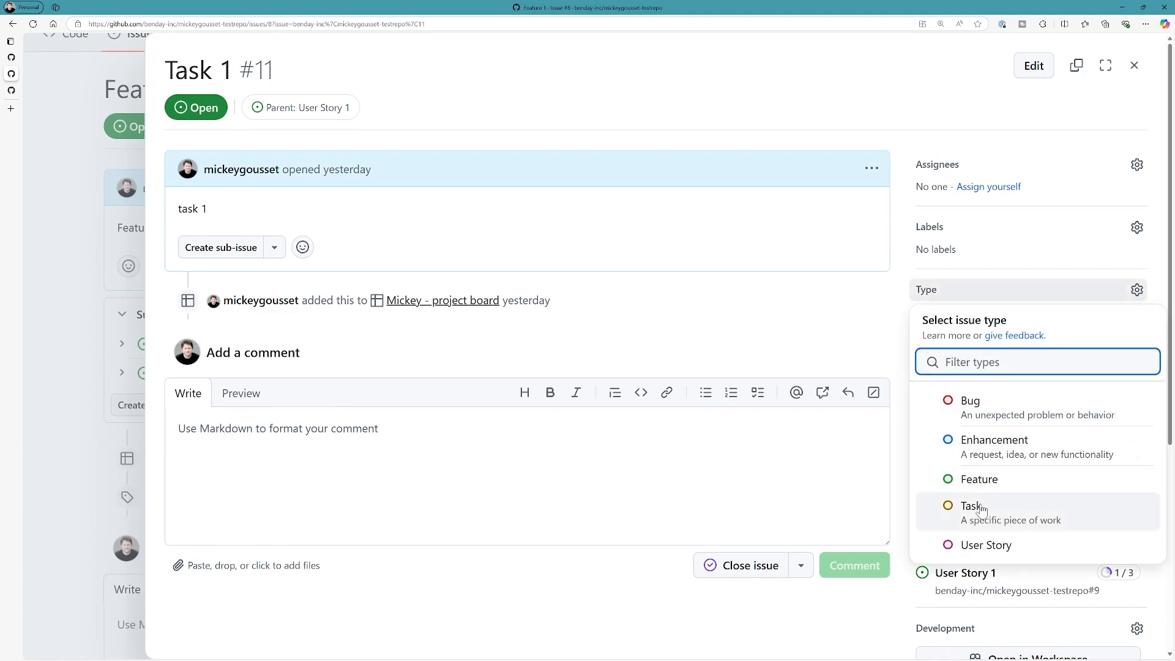
left_click(973, 506)
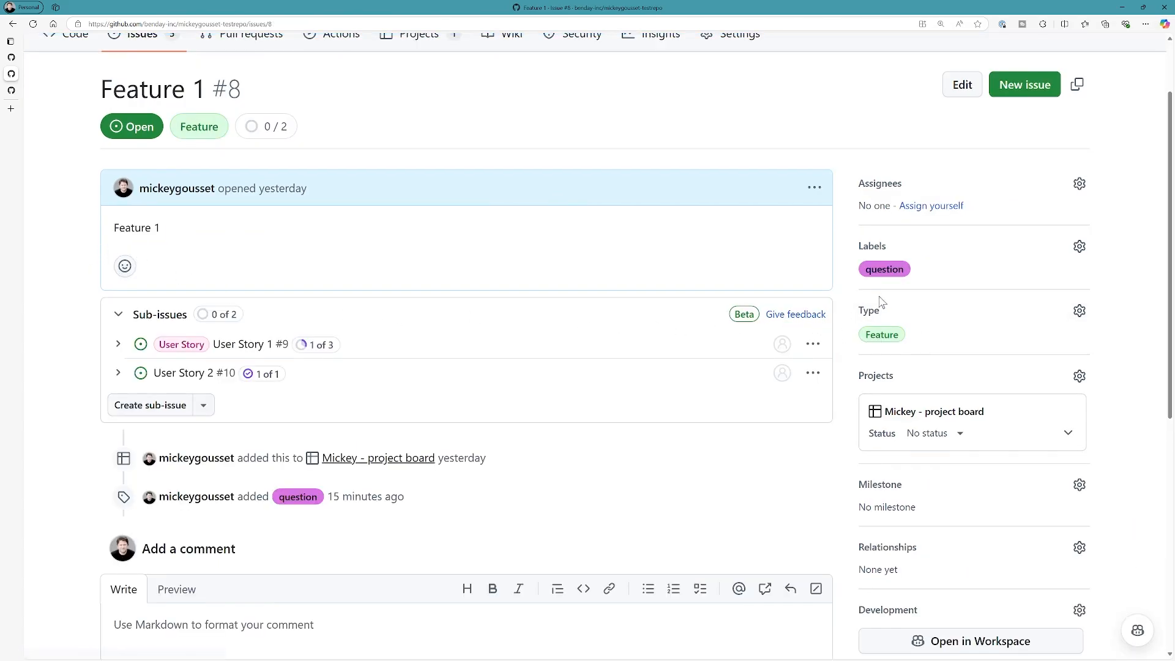
mouse_move(916, 302)
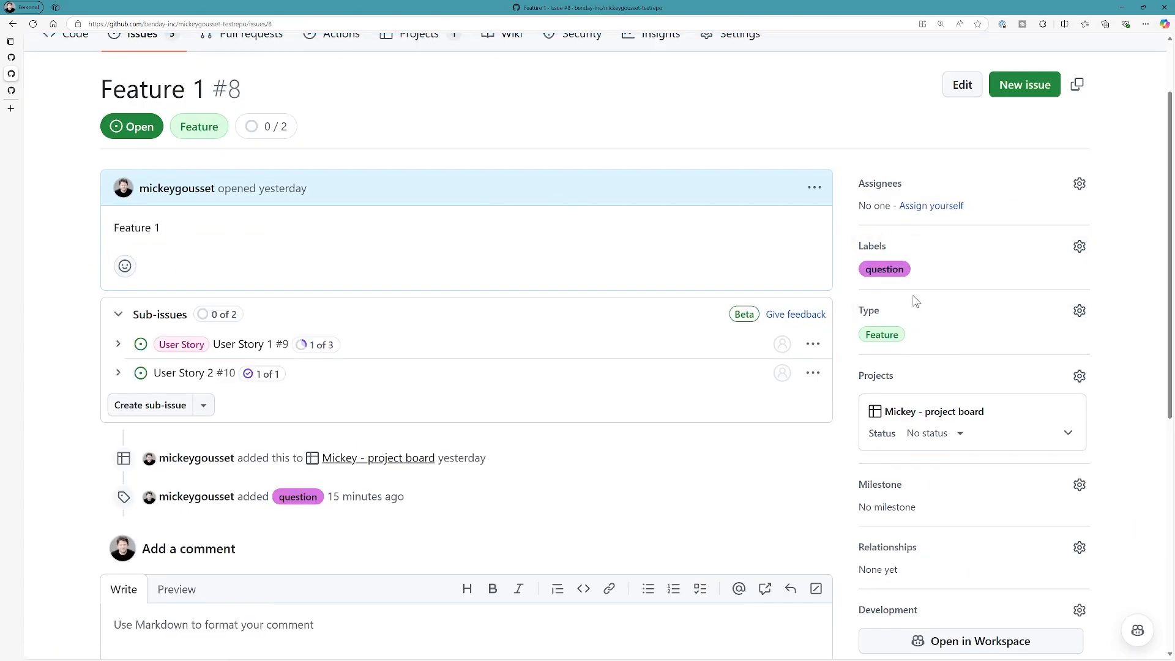
mouse_move(501, 246)
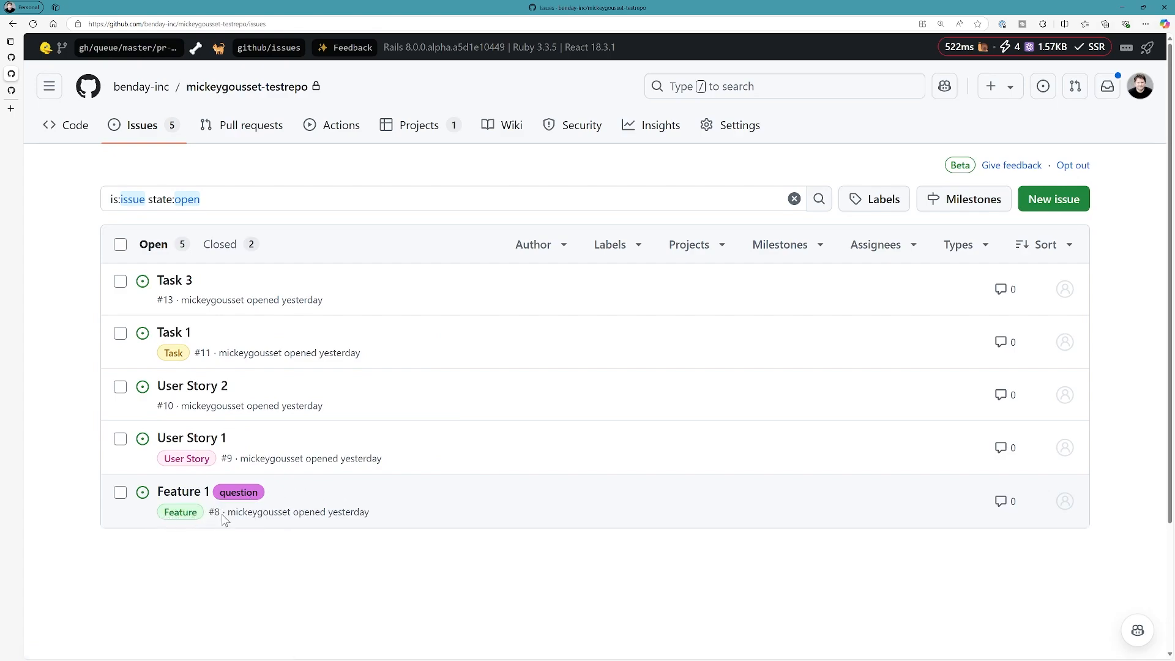
mouse_move(182, 491)
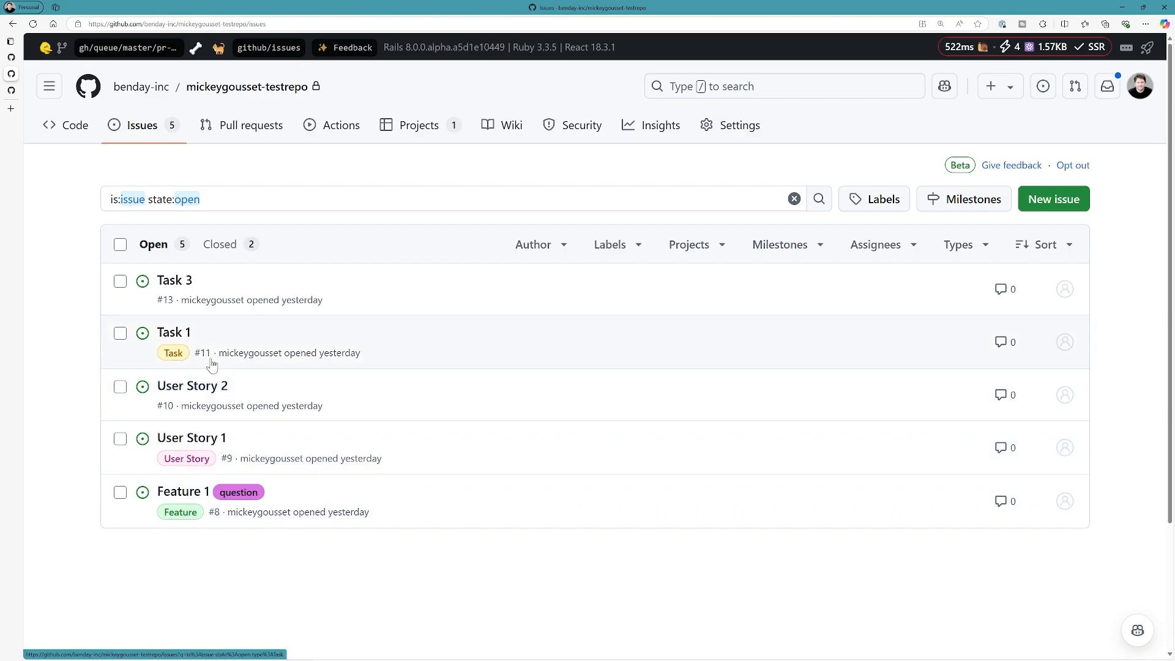
Filter the open issues by type Task, leaving only Task 1
left_click(962, 245)
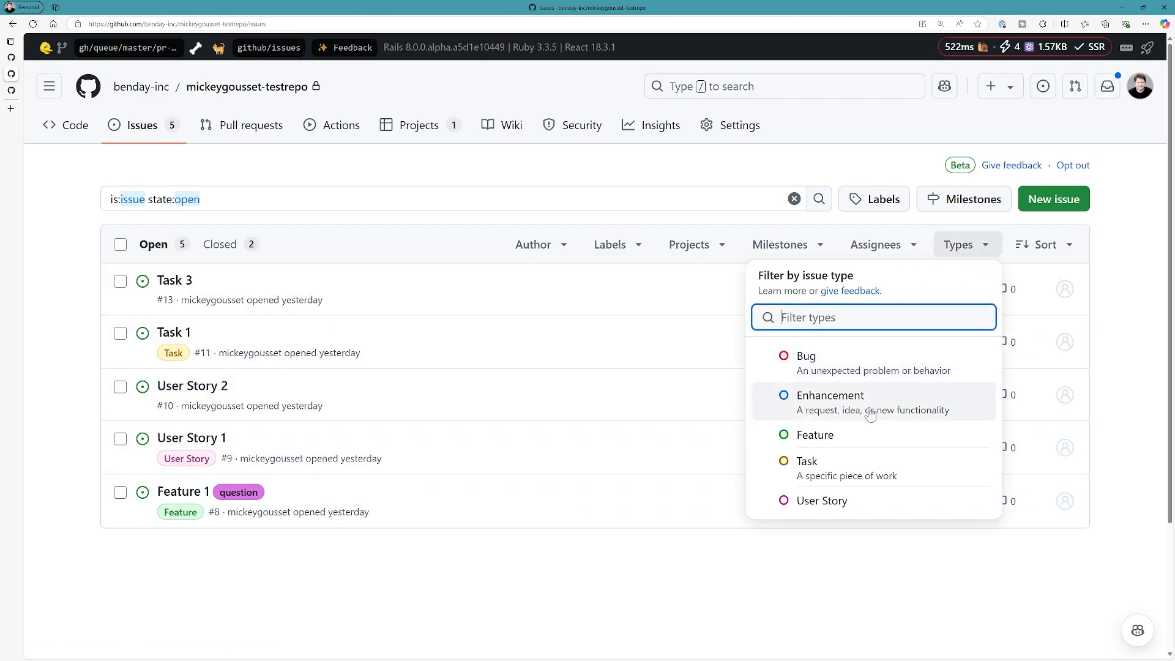
left_click(807, 461)
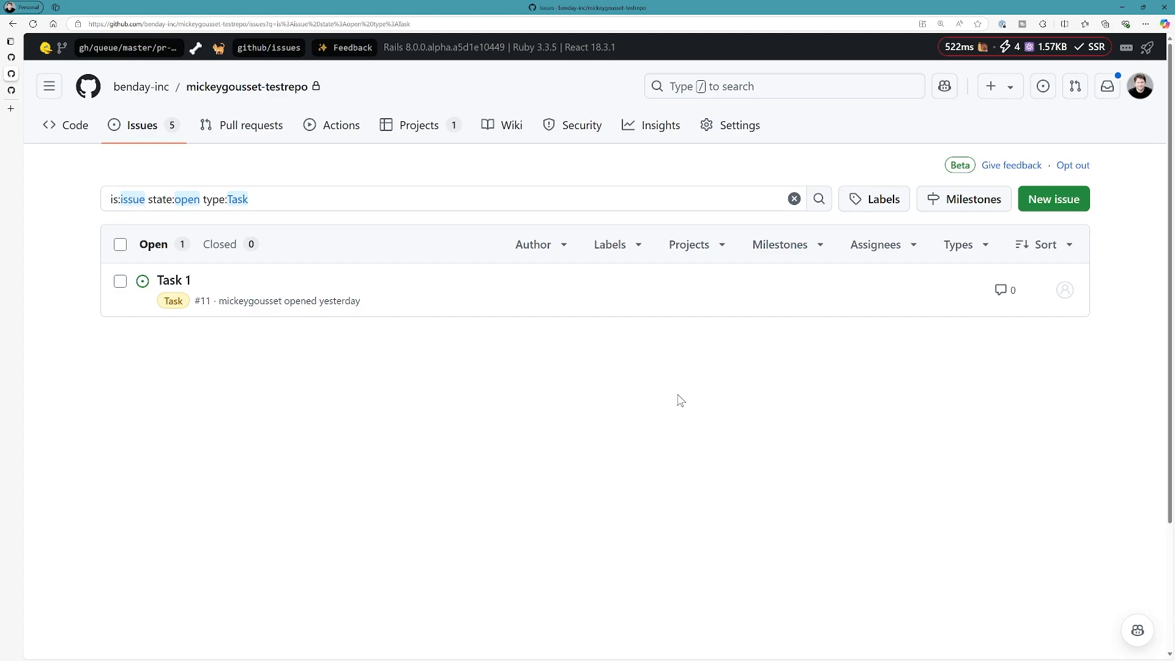
mouse_move(551, 349)
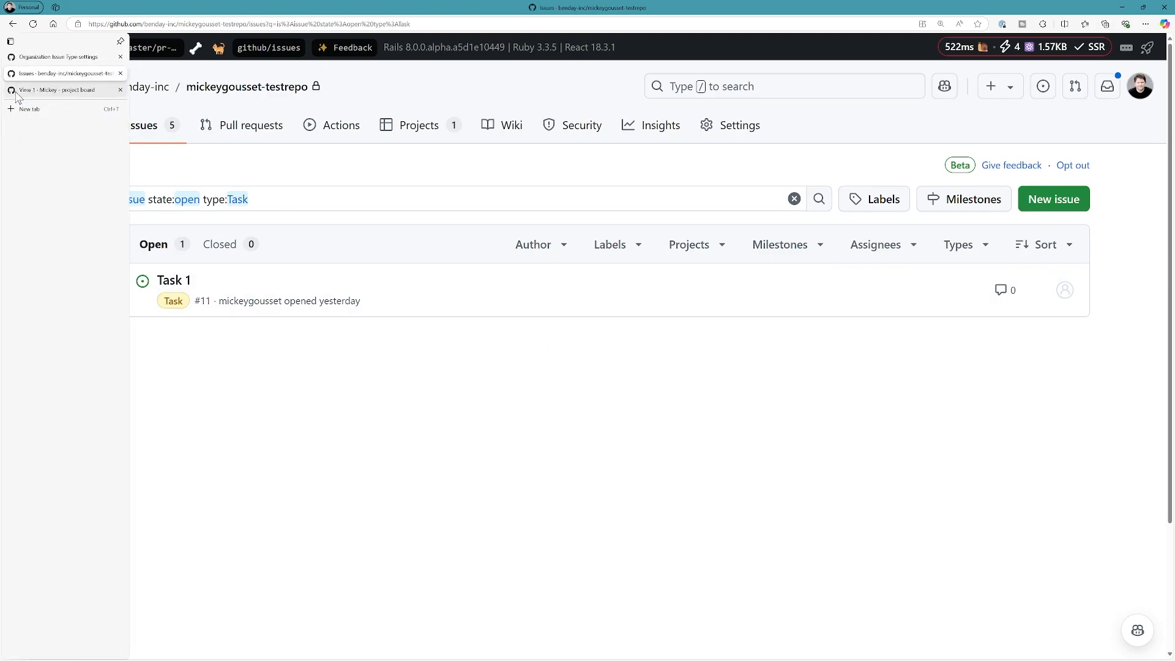
Add the Type field as a column on the Mickey project board
left_click(56, 89)
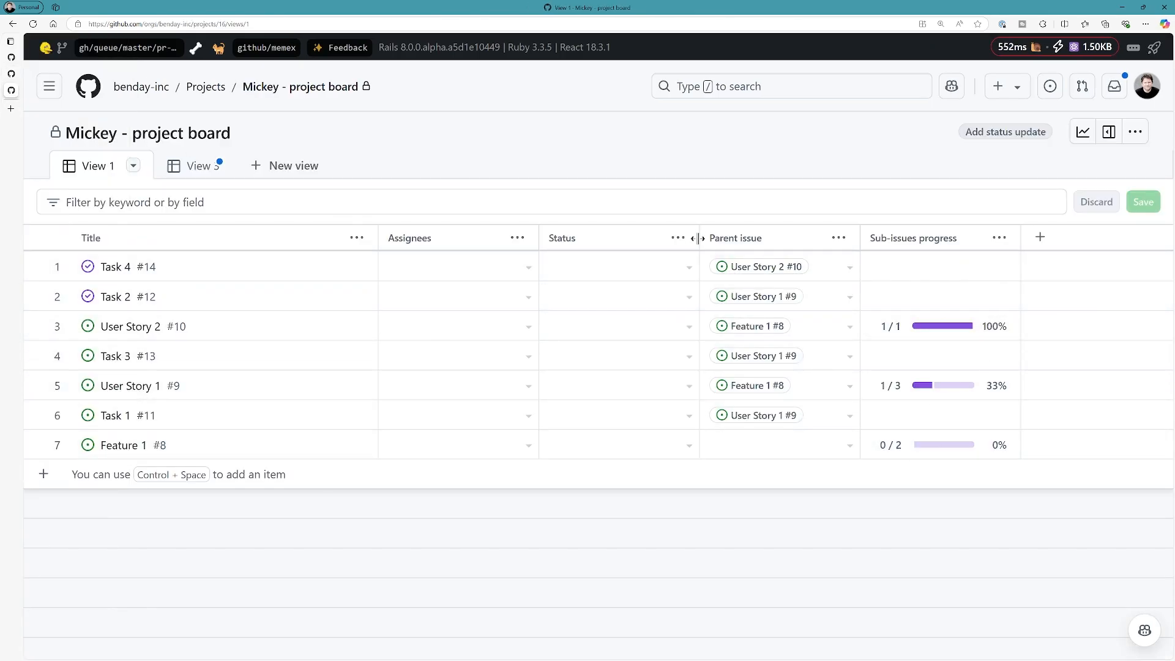
left_click(1040, 236)
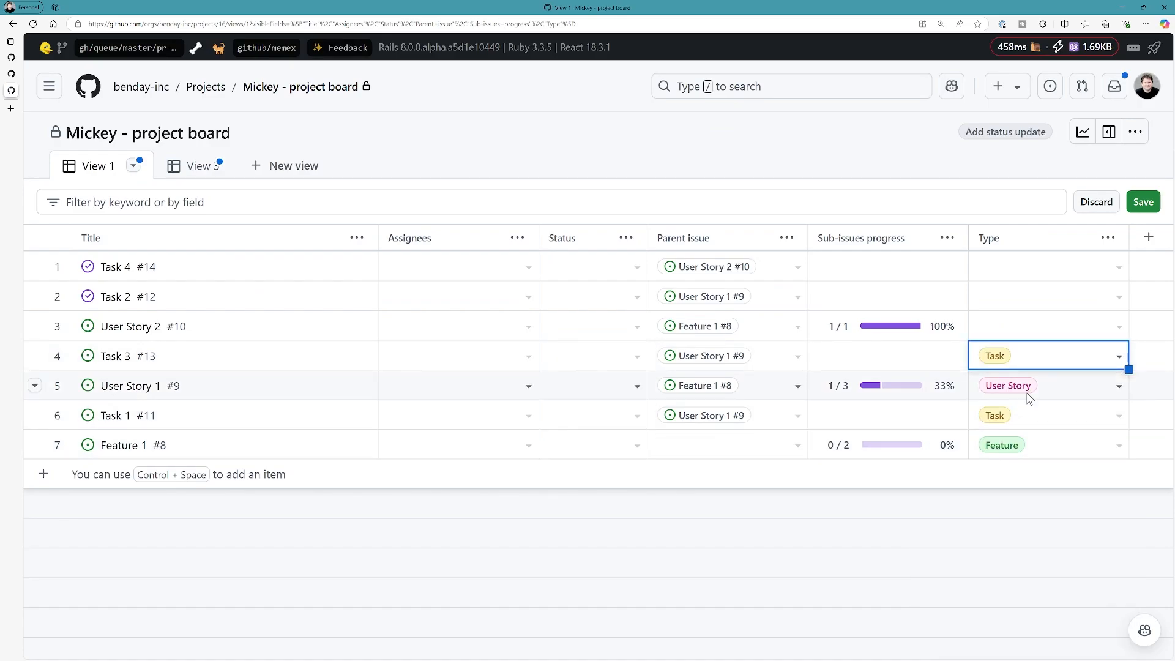
Set User Story 2's type to User Story and Task 4's type to Task, then view View 3
left_click(1047, 326)
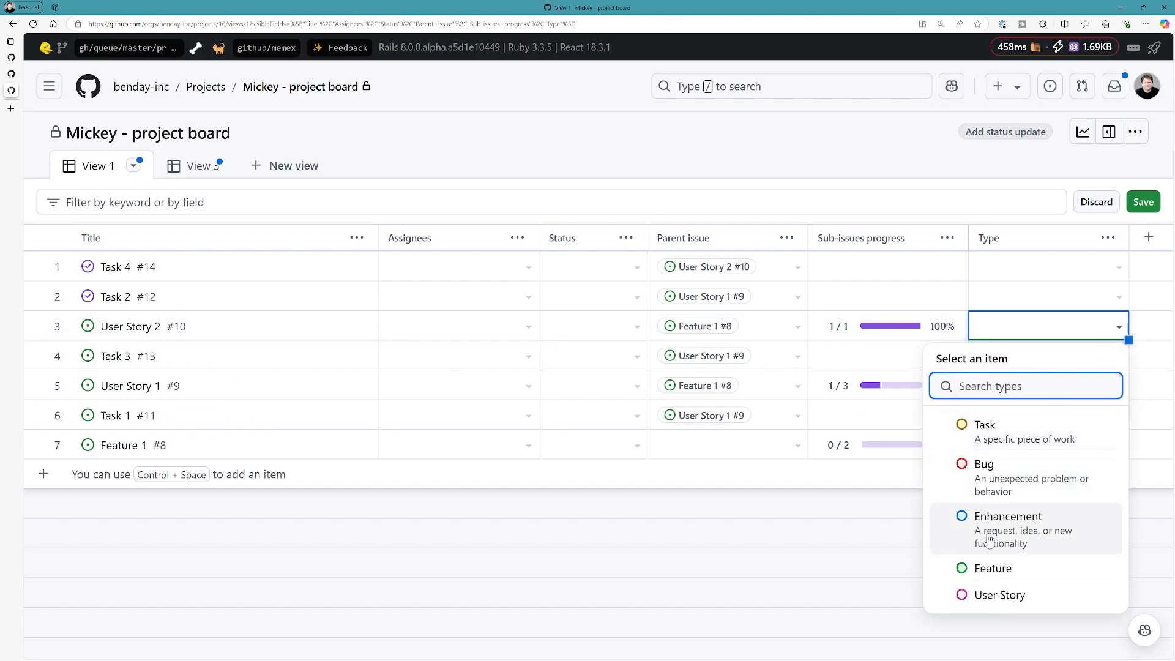
left_click(999, 595)
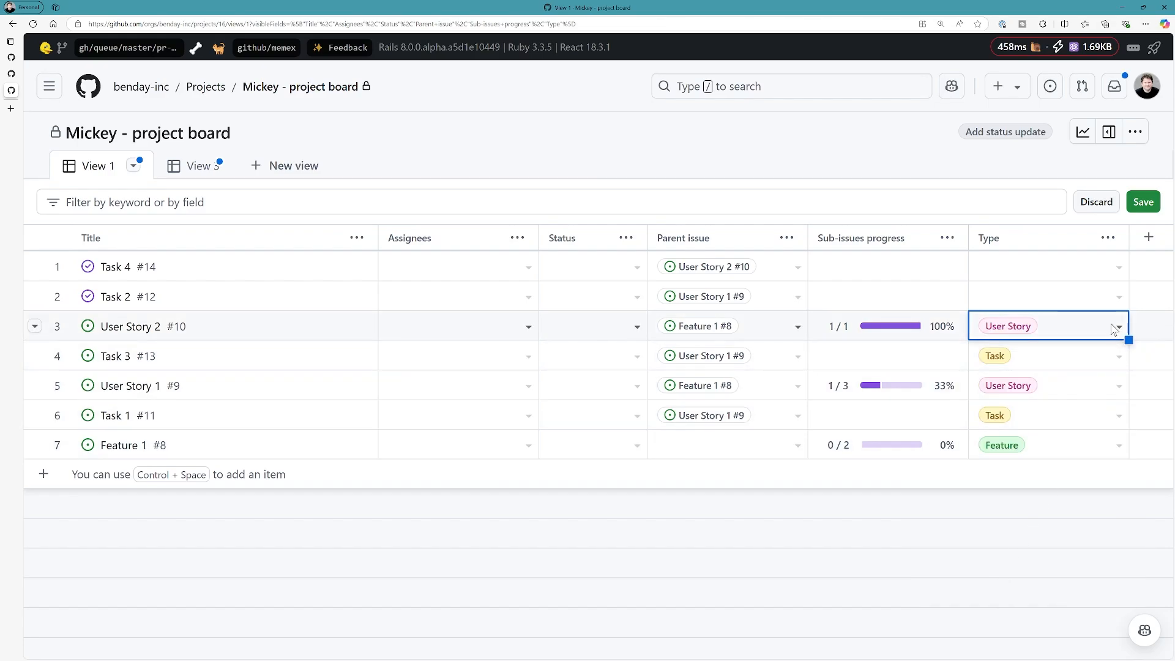
left_click(1047, 296)
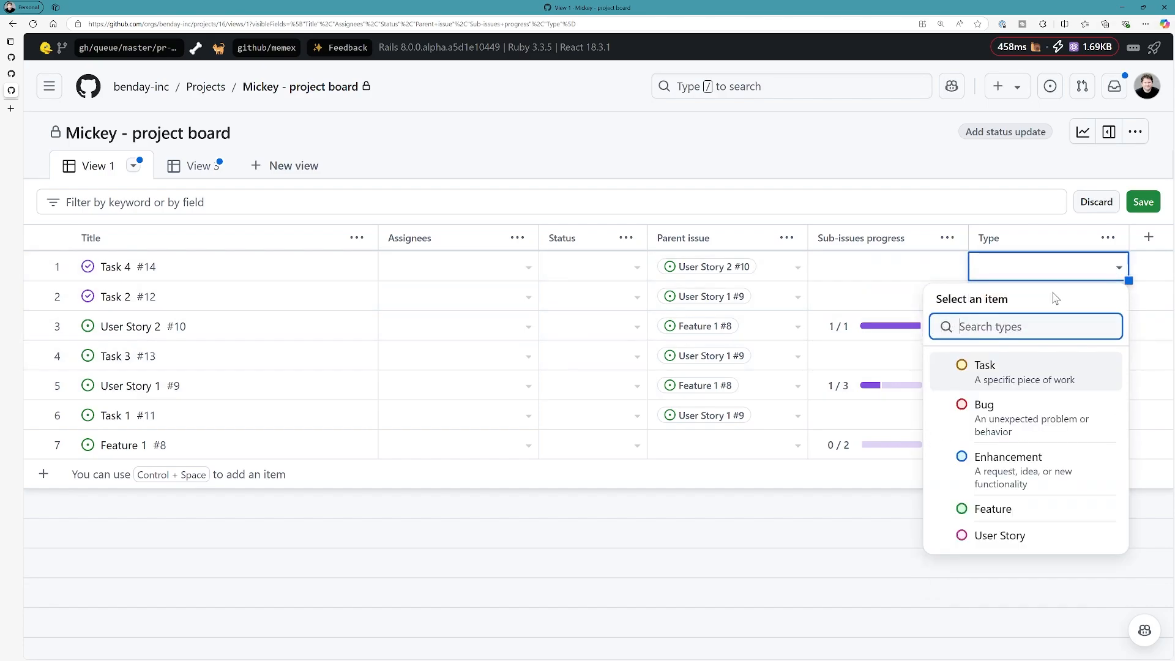
left_click(984, 365)
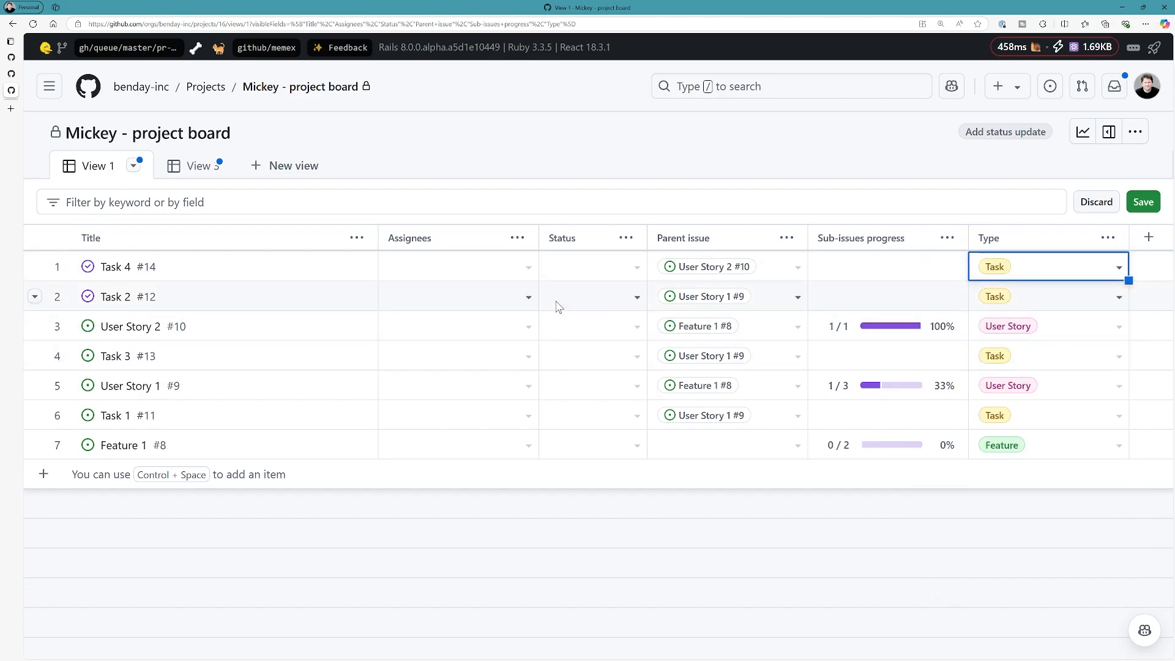
left_click(183, 165)
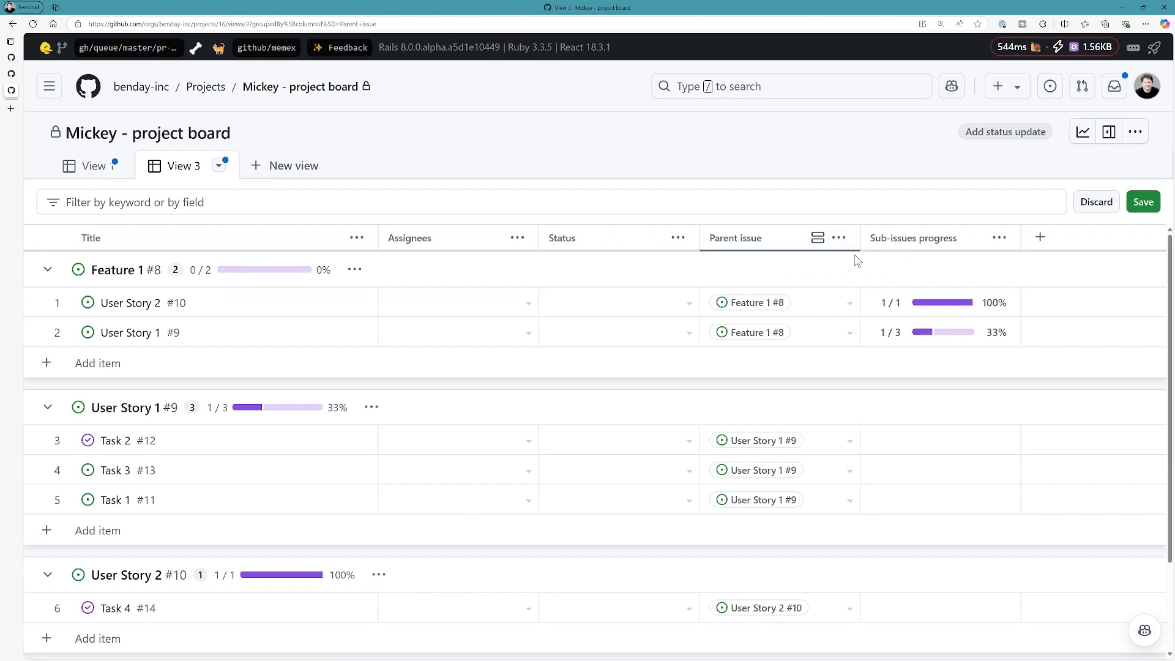
Review the Parent issue column options in View 3 and start a new View 4
left_click(837, 238)
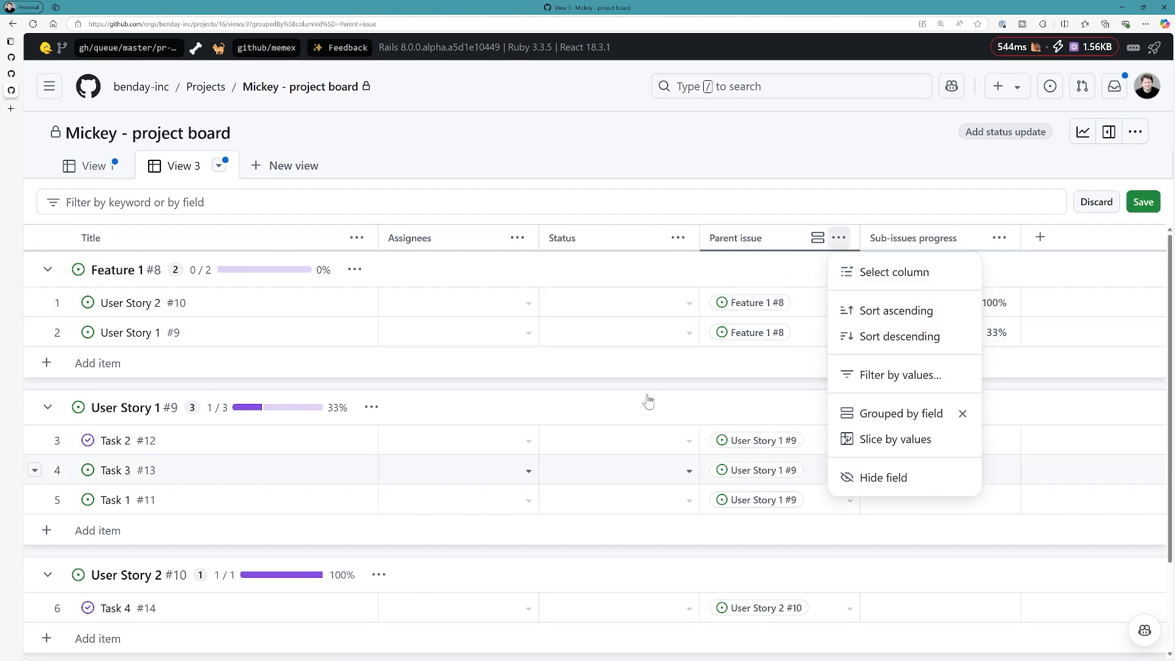
left_click(293, 166)
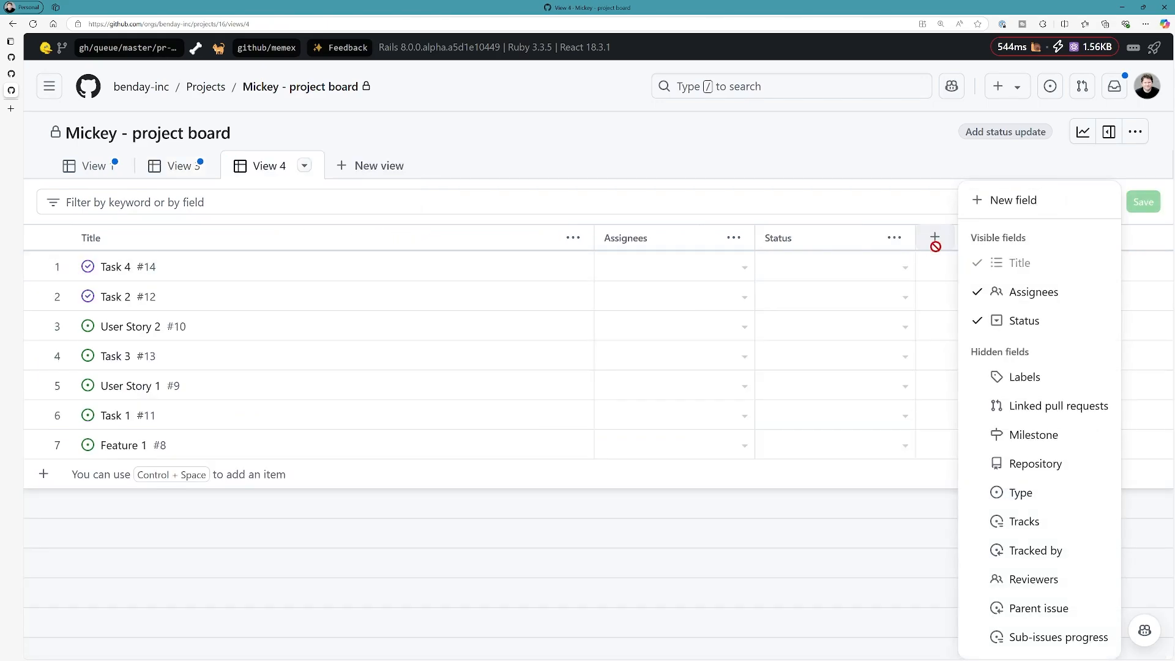
Add the Type column to View 4 and filter it to Feature, leaving only Feature 1
left_click(1020, 492)
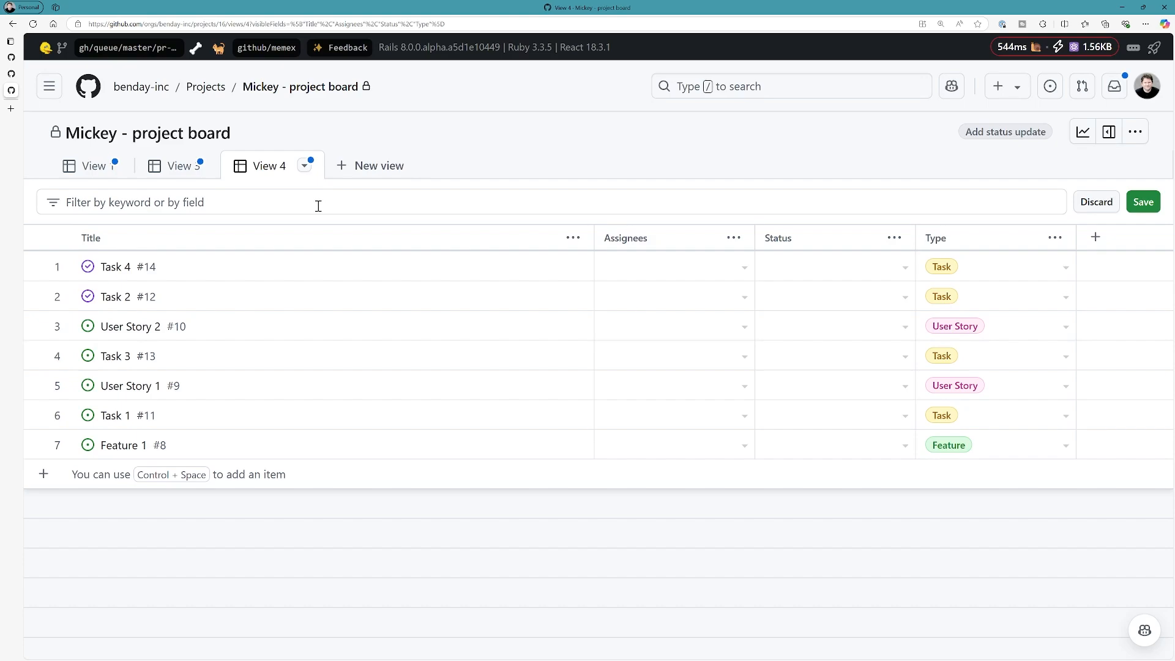
left_click(1054, 238)
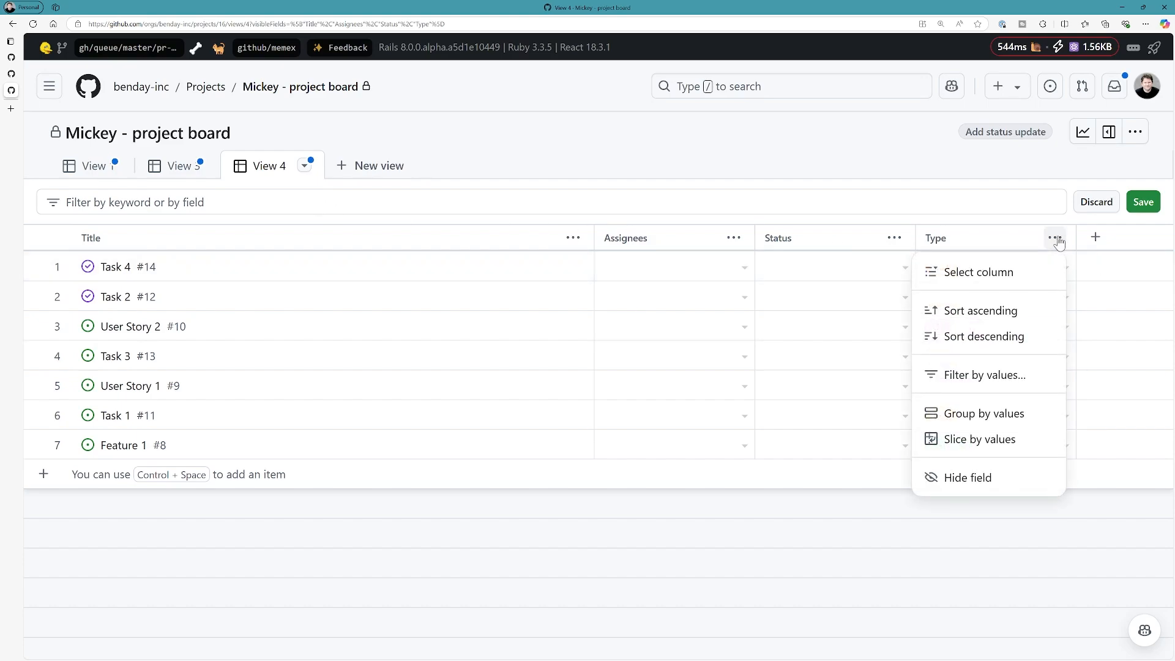
left_click(985, 375)
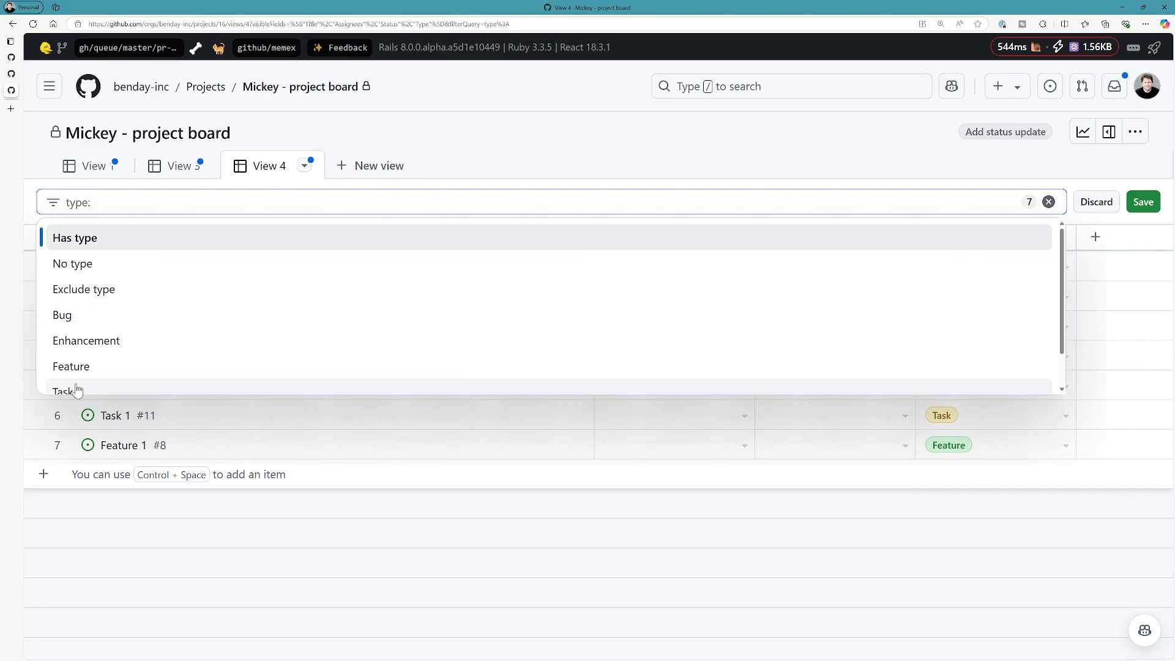
left_click(63, 391)
type("Fe")
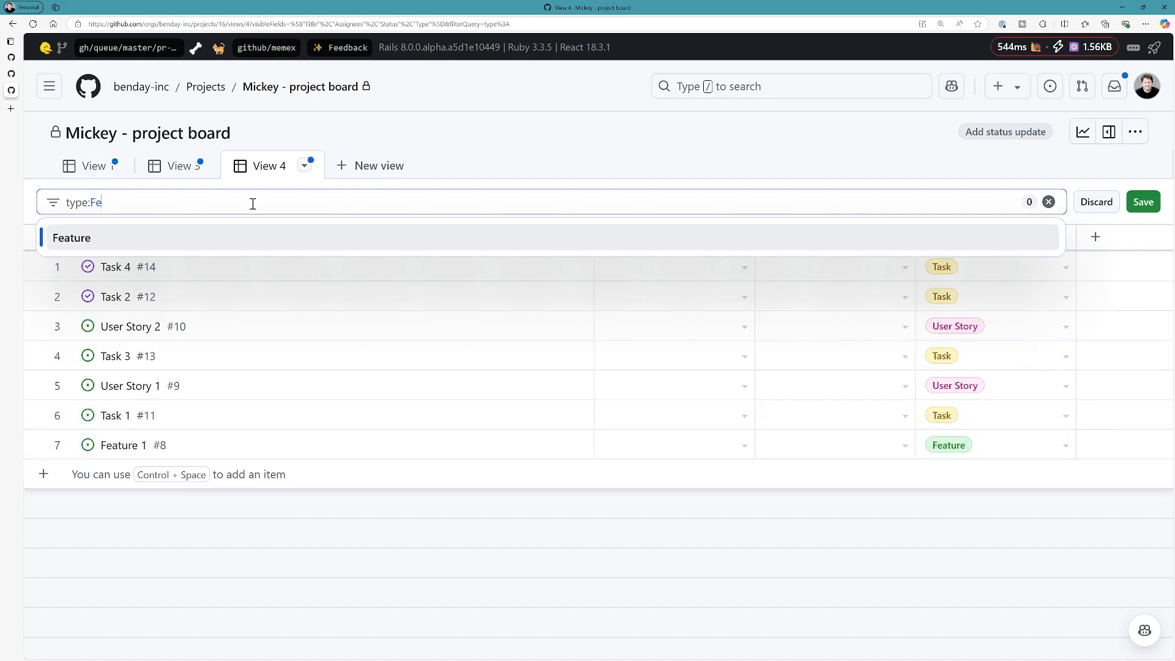
left_click(71, 237)
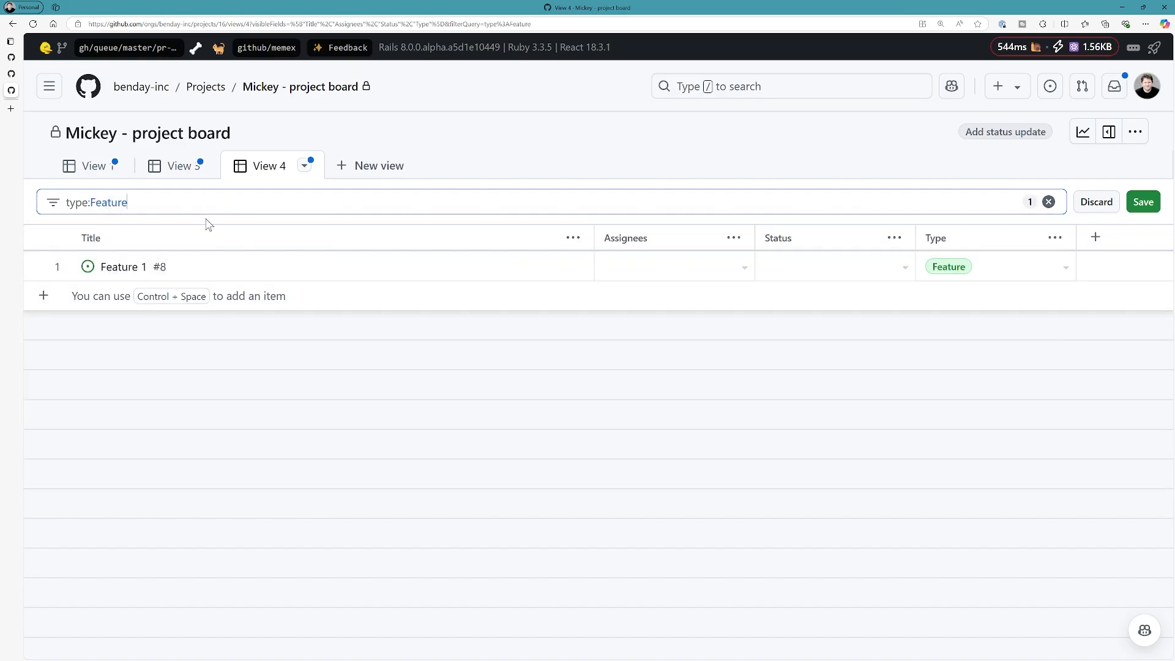
mouse_move(487, 384)
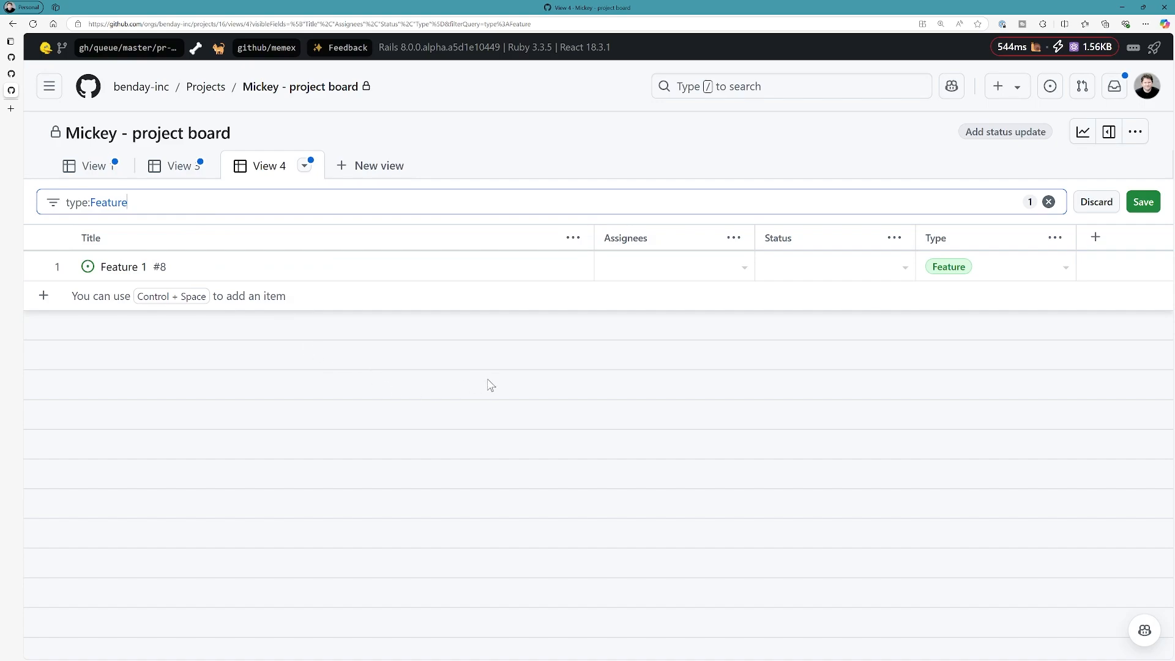